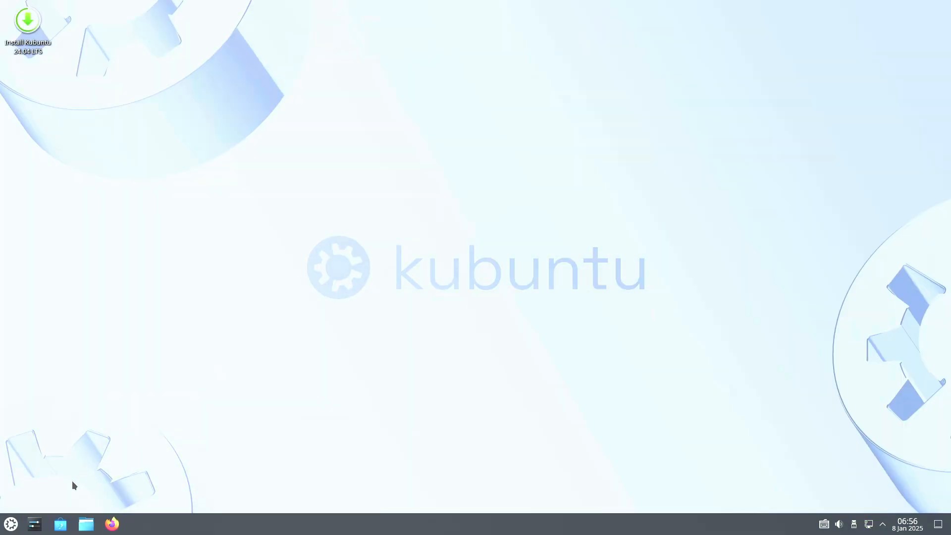
Launch System Settings from the taskbar and view the Quick Settings overview page
{"action": "left_click", "coordinate": [34, 523]}
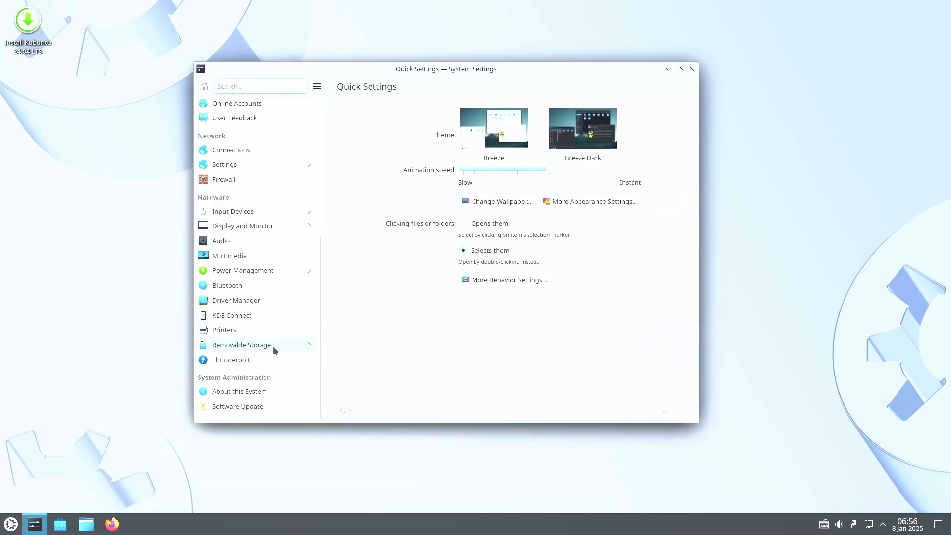
{"action": "left_click", "coordinate": [239, 391]}
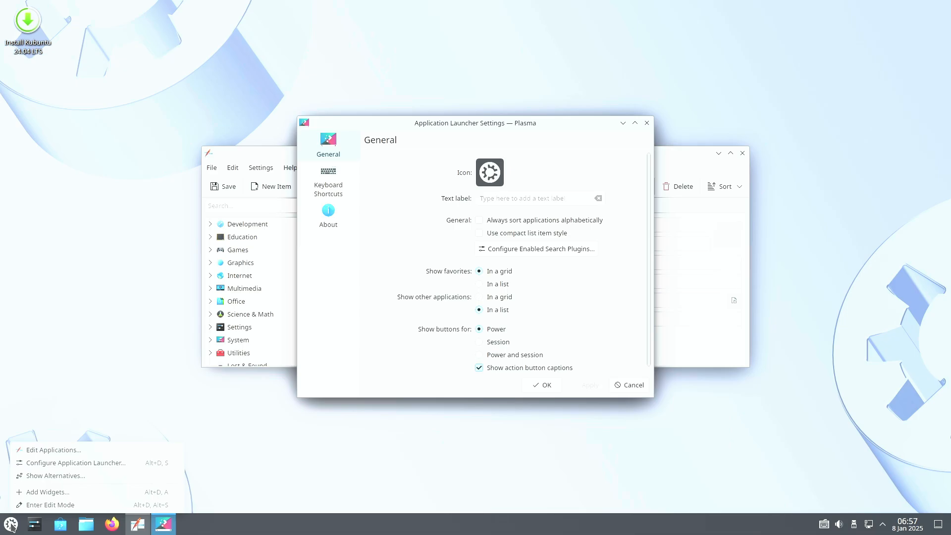
Show launcher alternatives, enter desktop Edit Mode and browse More Options and Add Widgets
{"action": "left_click", "coordinate": [57, 475]}
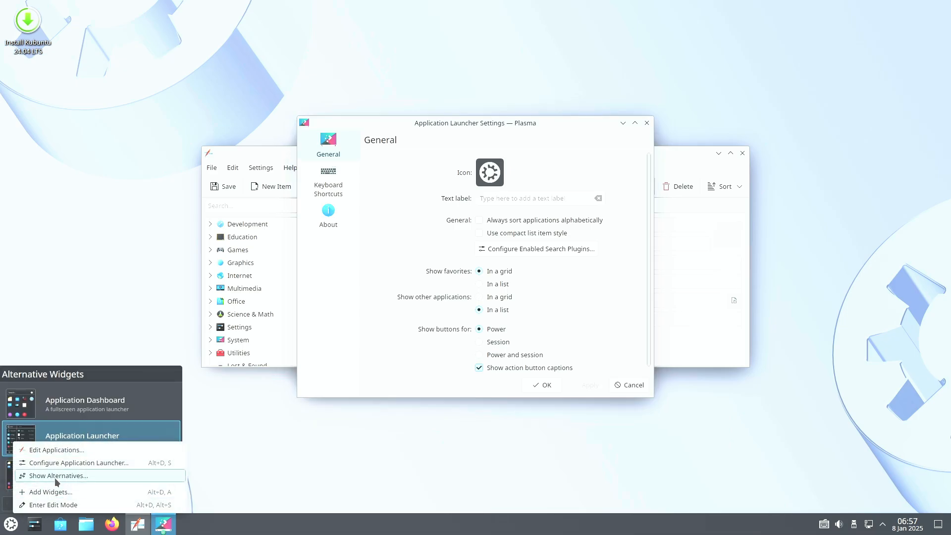
{"action": "left_click", "coordinate": [49, 492]}
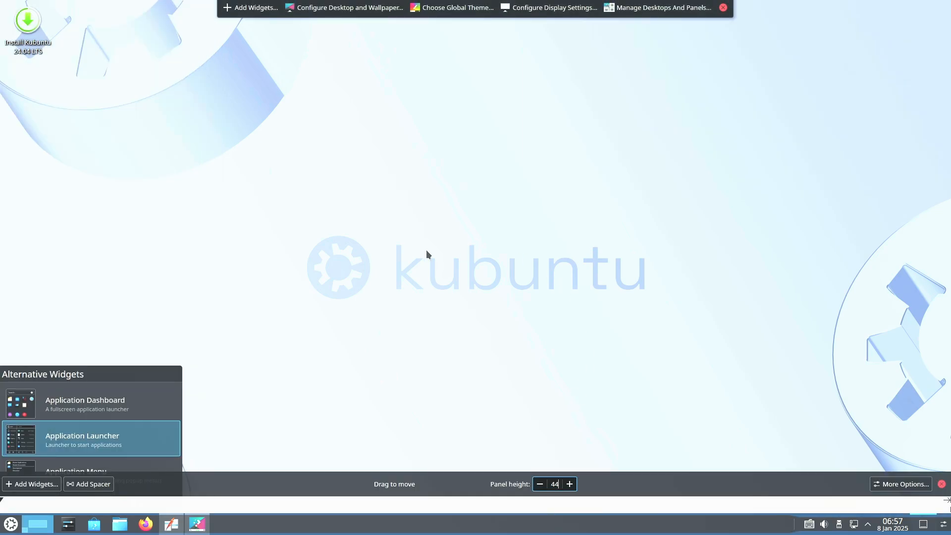
{"action": "left_click", "coordinate": [905, 484]}
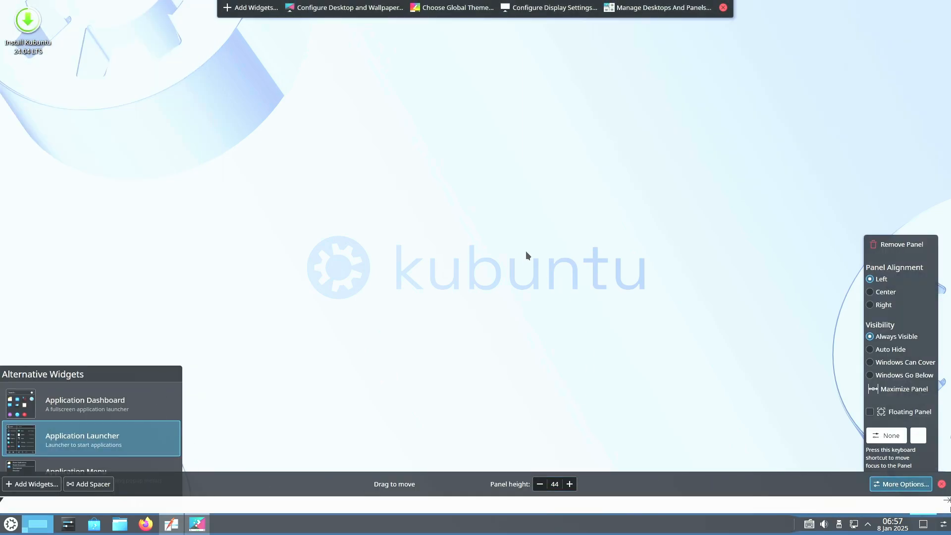
{"action": "left_click", "coordinate": [250, 7]}
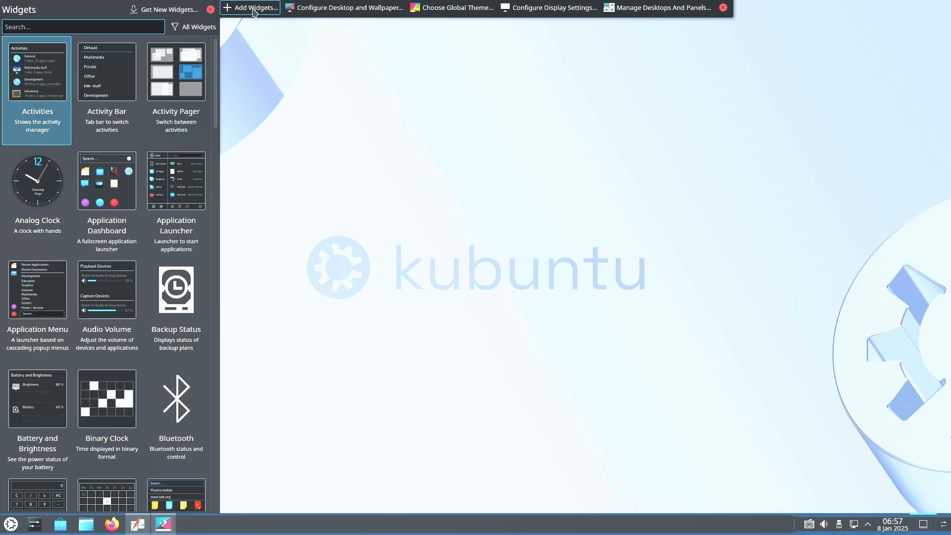
Cancel the widget browser, exit Edit Mode and keep the current launcher
{"action": "left_click", "coordinate": [210, 9]}
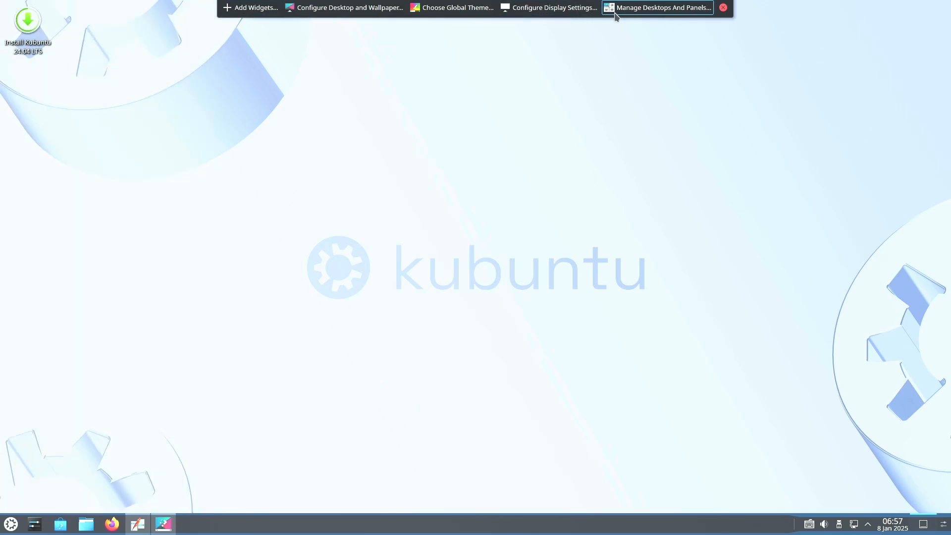
{"action": "left_click", "coordinate": [656, 7]}
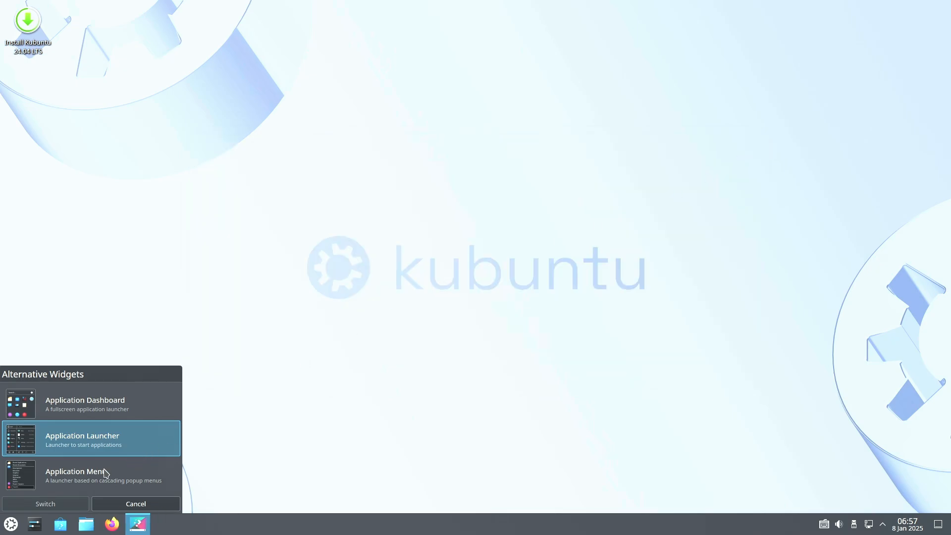
{"action": "left_click", "coordinate": [136, 503]}
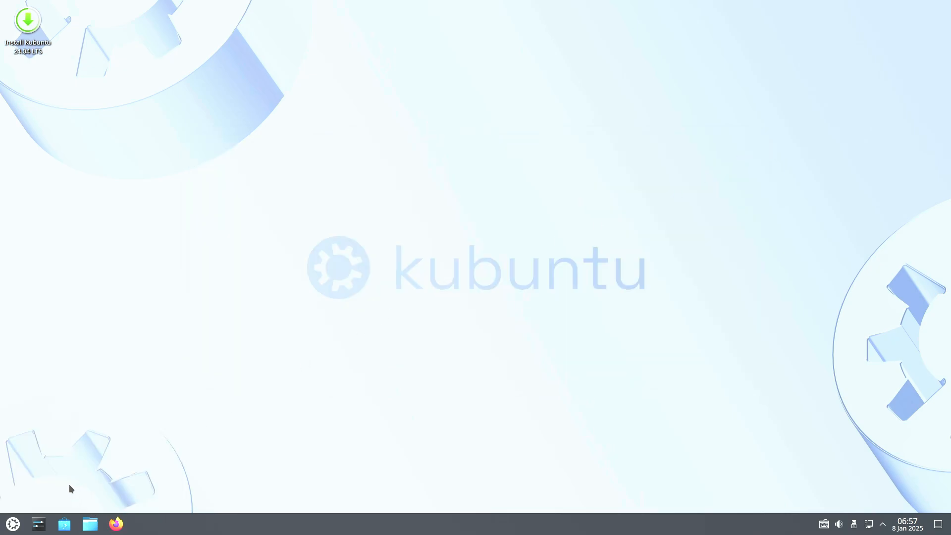
Browse All Applications in the fullscreen Application Dashboard
{"action": "left_click", "coordinate": [12, 523]}
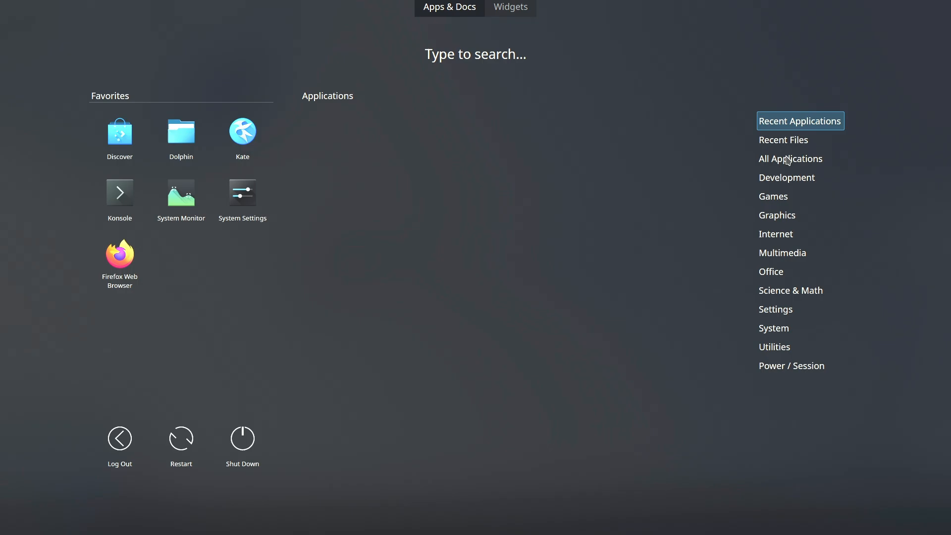
{"action": "left_click", "coordinate": [789, 158]}
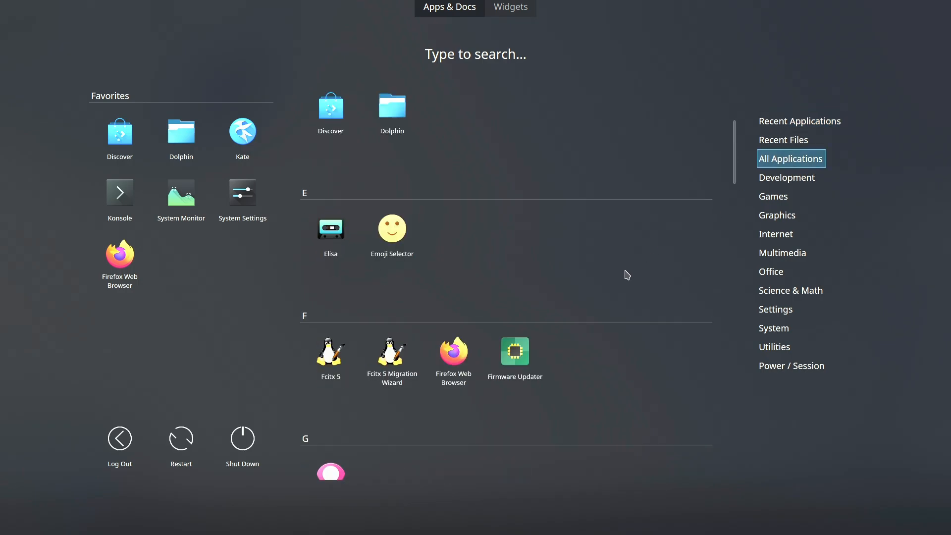
{"action": "scroll", "scroll_direction": "down", "scroll_amount": 3}
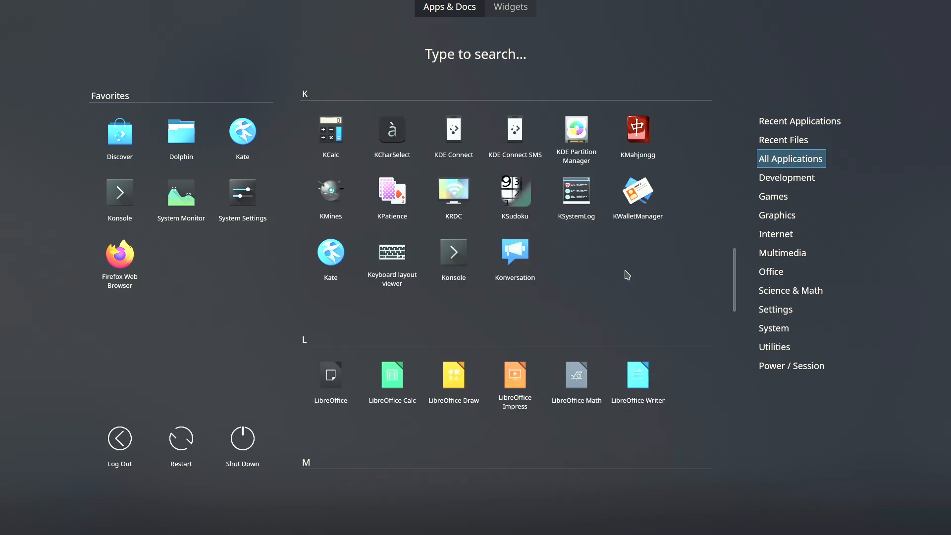
{"action": "scroll", "scroll_direction": "down", "scroll_amount": 3}
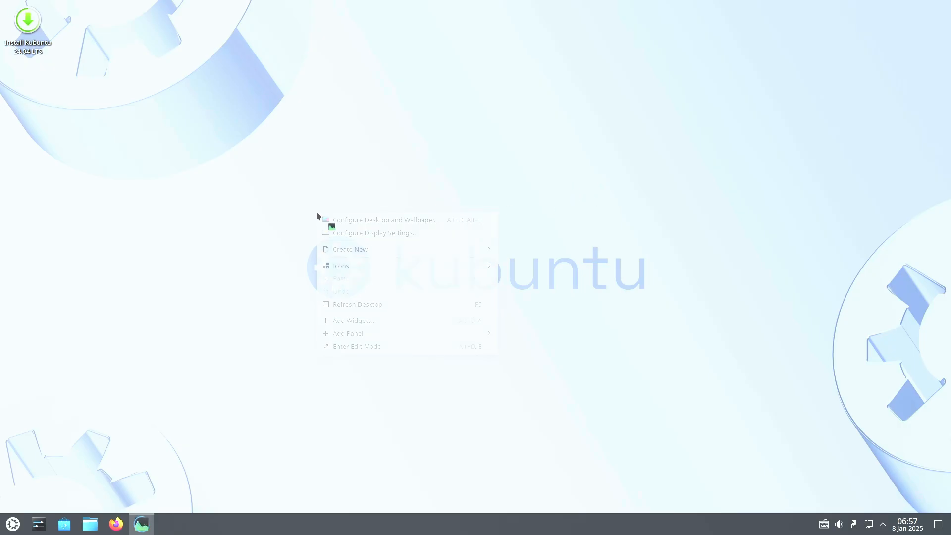
Launch System Monitor and view its History page of usage graphs
{"action": "left_click", "coordinate": [141, 523]}
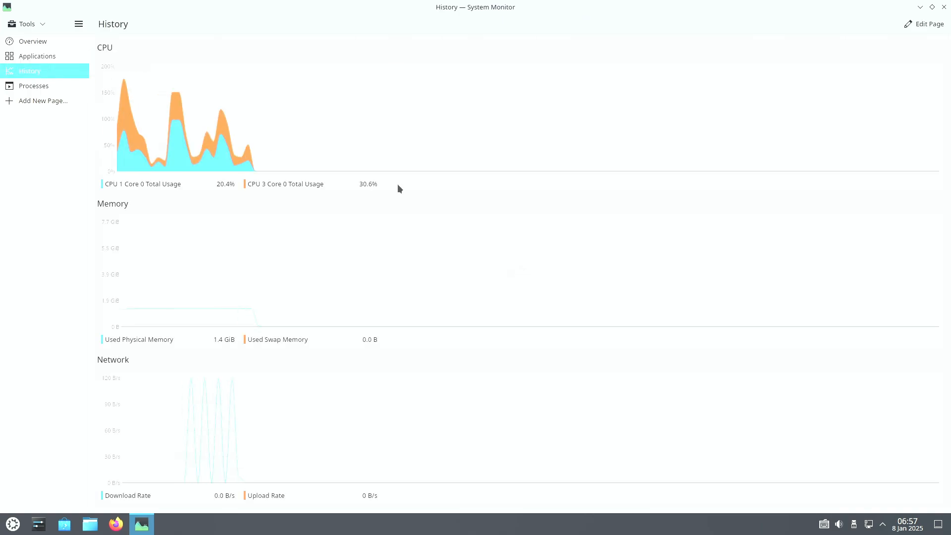
{"action": "left_click", "coordinate": [34, 85]}
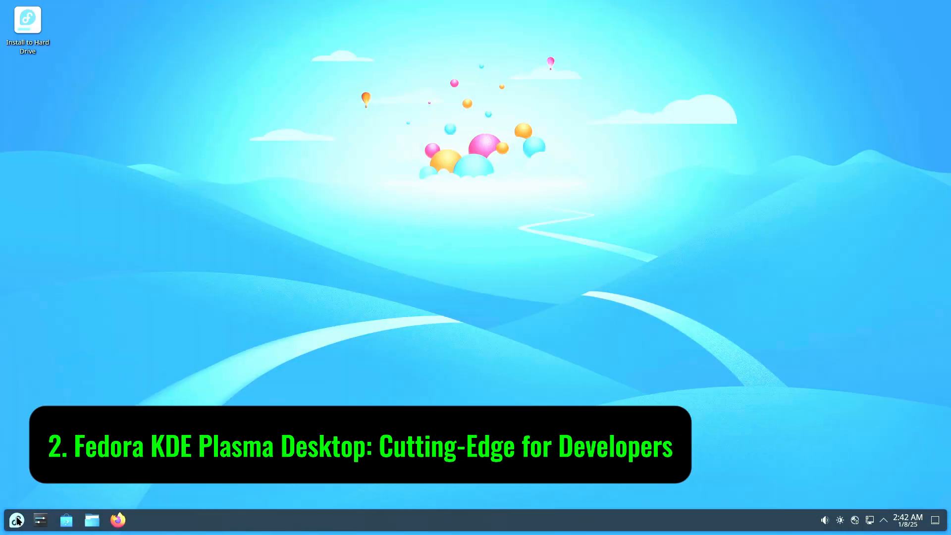
Scroll through All Applications in the Fedora launcher down to Info Center
{"action": "left_click", "coordinate": [15, 520]}
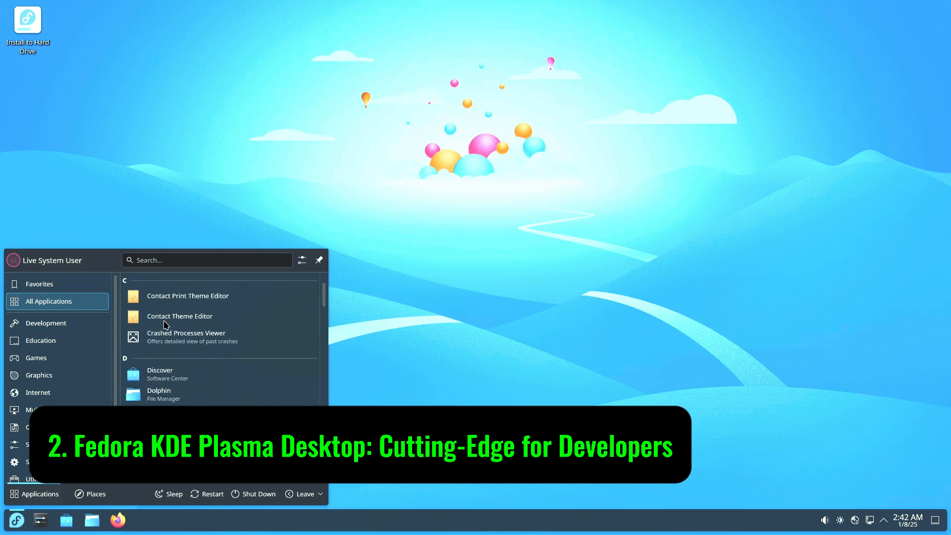
{"action": "scroll", "scroll_direction": "down", "scroll_amount": 3}
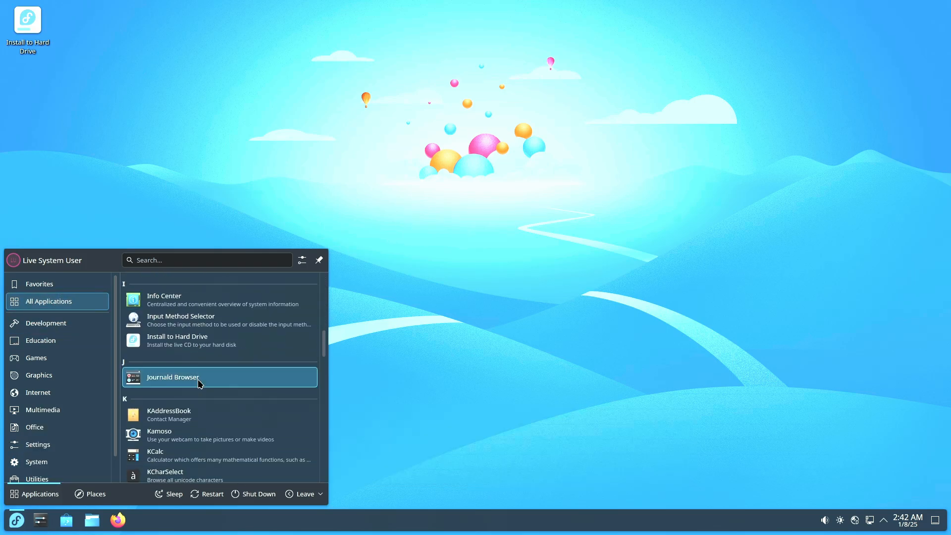
{"action": "scroll", "scroll_direction": "down", "scroll_amount": 3}
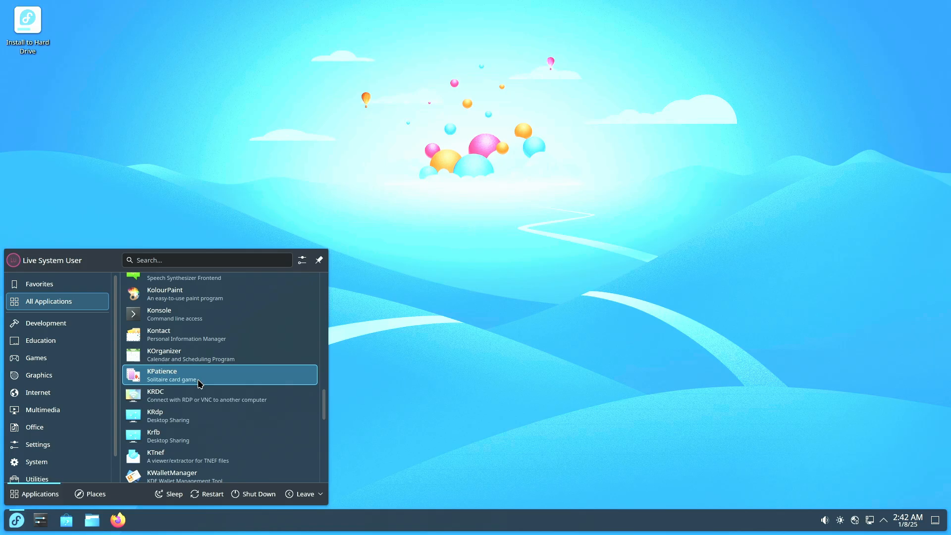
{"action": "scroll", "scroll_direction": "down", "scroll_amount": 3}
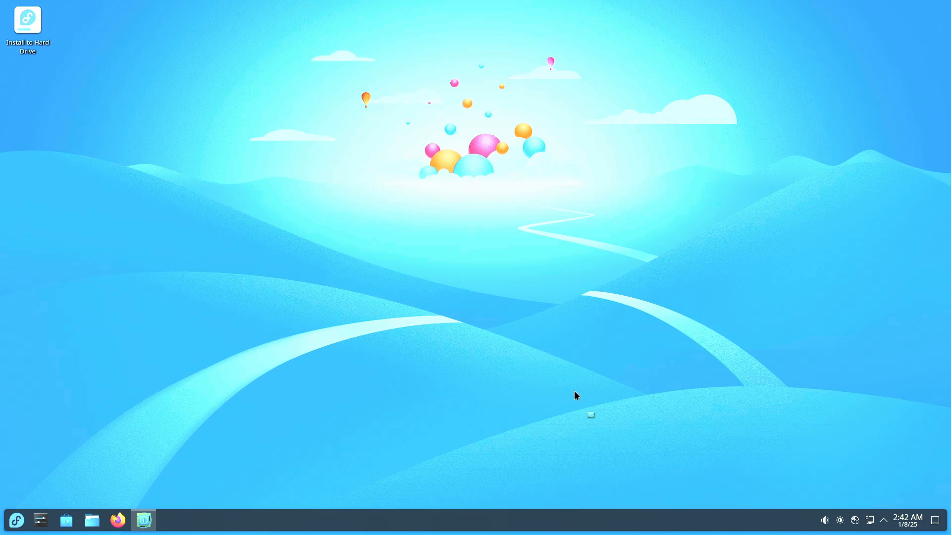
View the About this System details, then show and hide the panel calendar
{"action": "left_click", "coordinate": [144, 521]}
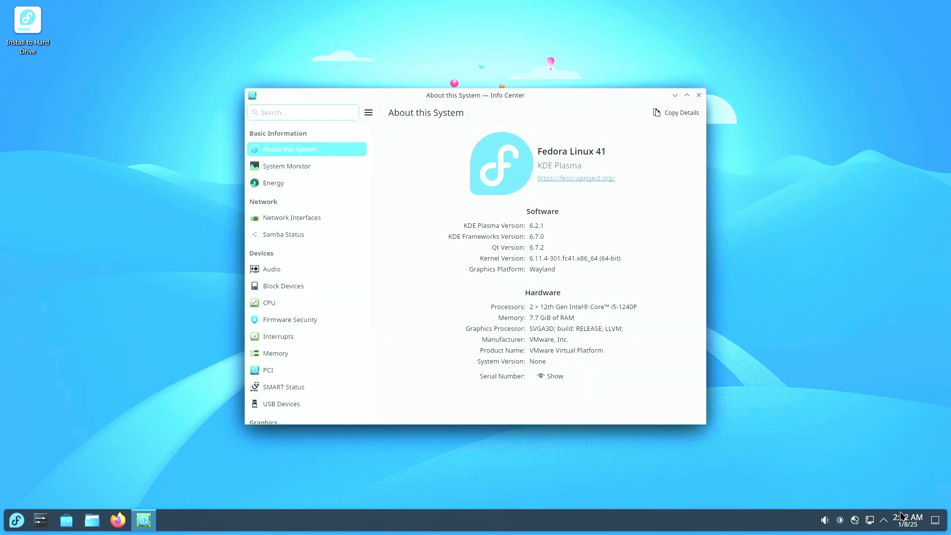
{"action": "left_click", "coordinate": [906, 520]}
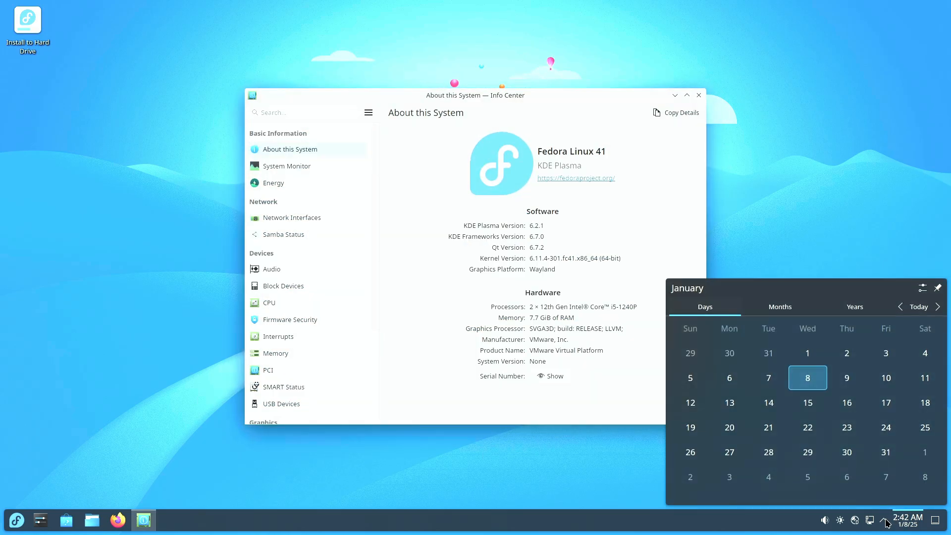
{"action": "left_click", "coordinate": [855, 520]}
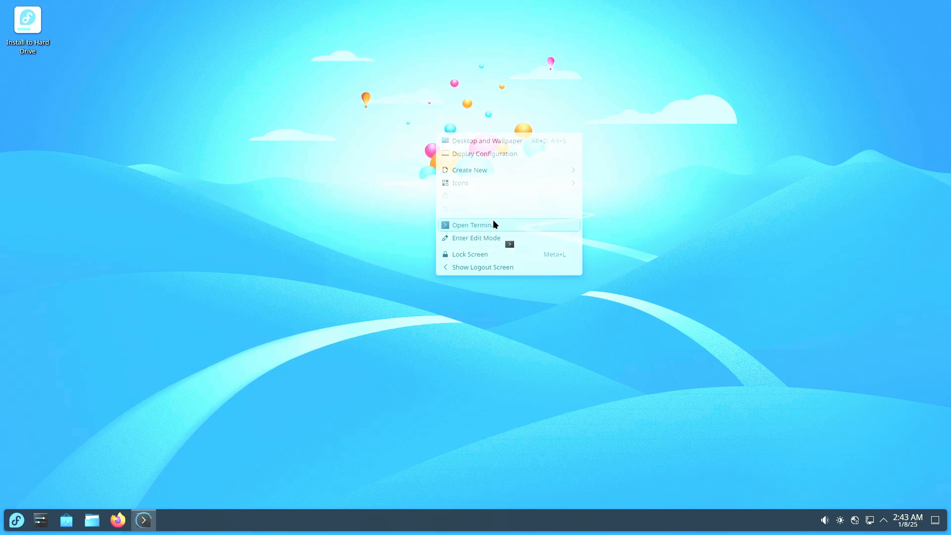
Run uname -a, try inxi -sv in a second Konsole tab, then close the terminal
{"action": "left_click", "coordinate": [472, 225]}
{"action": "type", "text": "neofetch"}
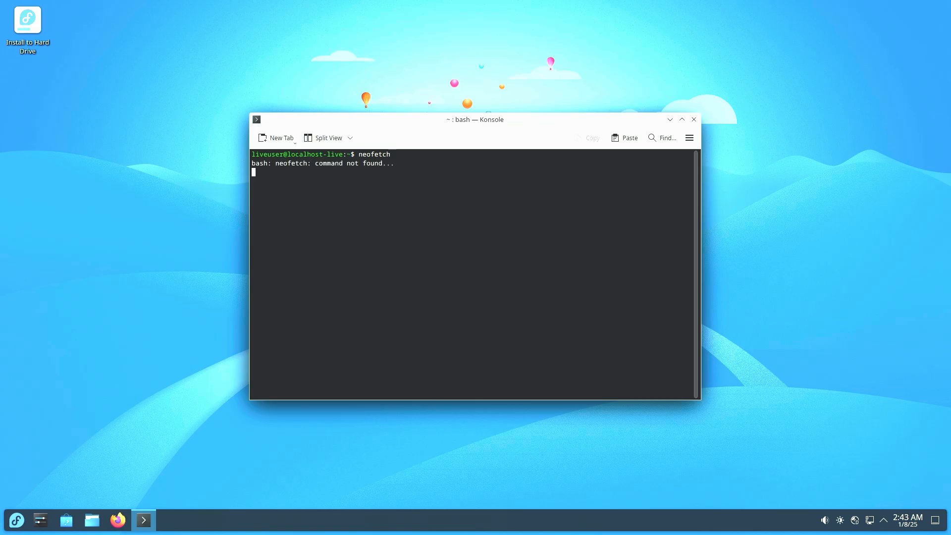
{"action": "type", "text": "uname -a"}
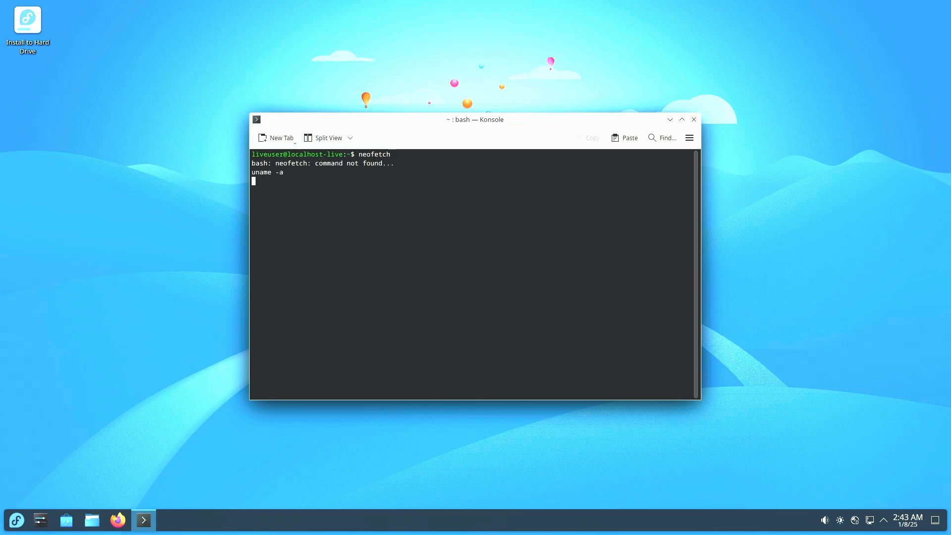
{"action": "left_click", "coordinate": [276, 138]}
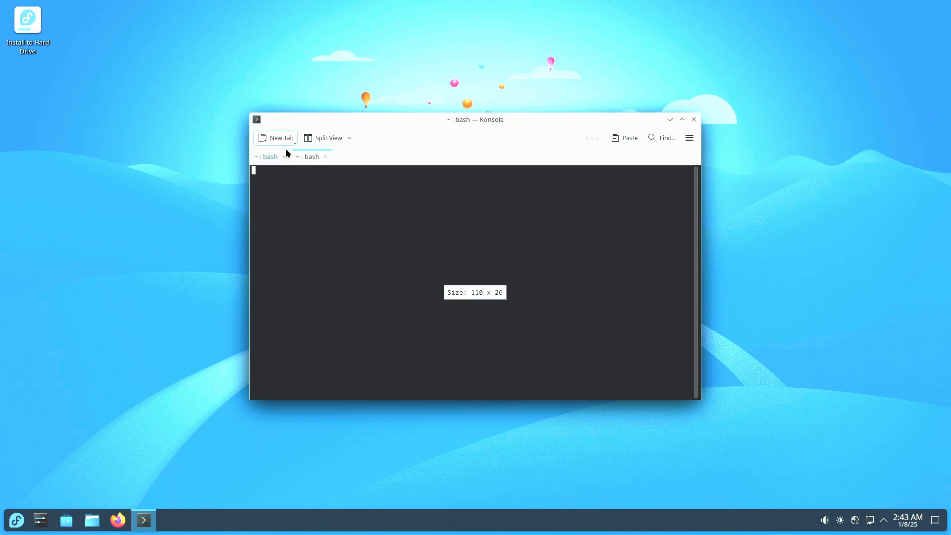
{"action": "type", "text": "inxi -sv8"}
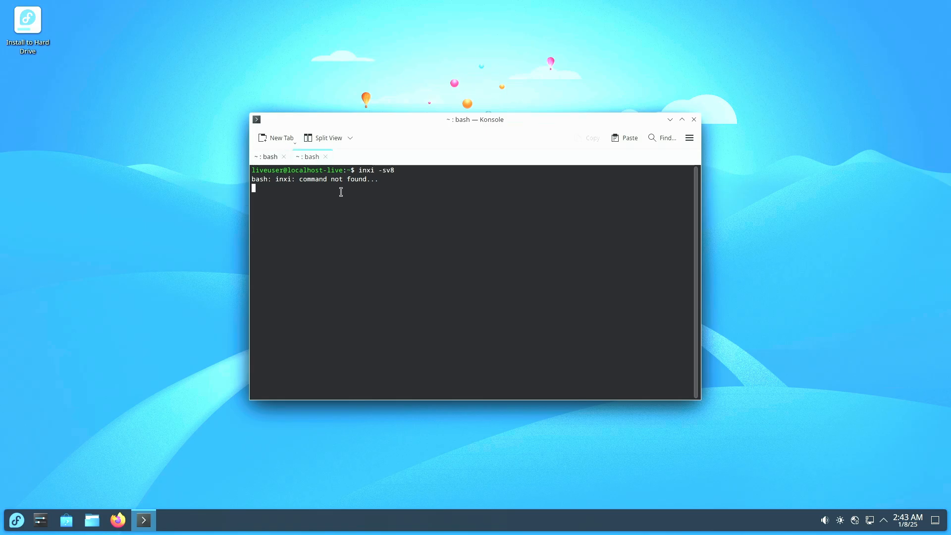
{"action": "left_click", "coordinate": [693, 119]}
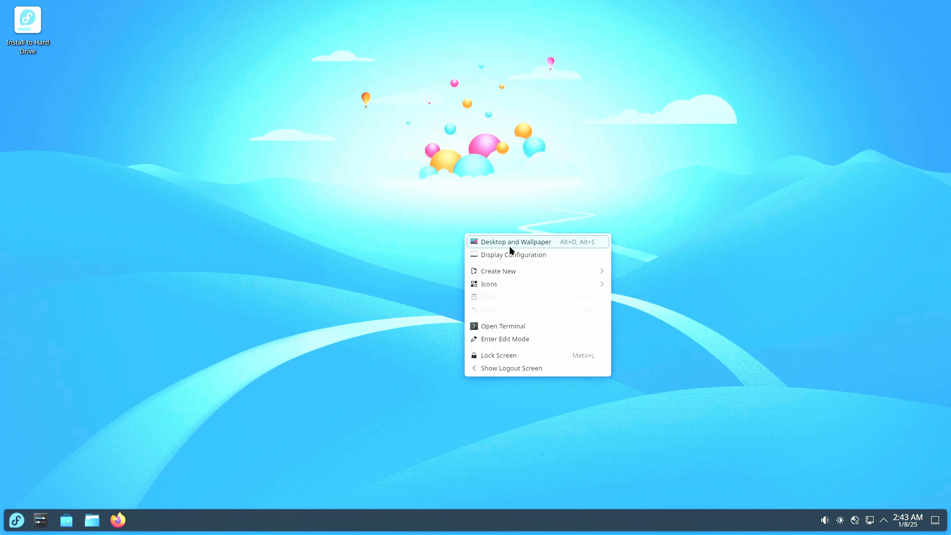
Scroll through the available background images in Desktop and Wallpaper settings
{"action": "left_click", "coordinate": [515, 242]}
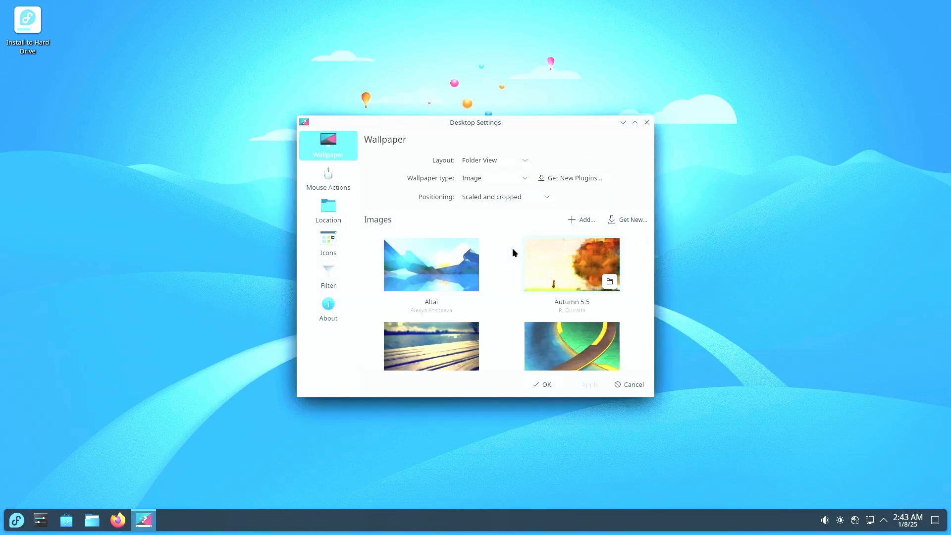
{"action": "scroll", "scroll_direction": "down", "scroll_amount": 3}
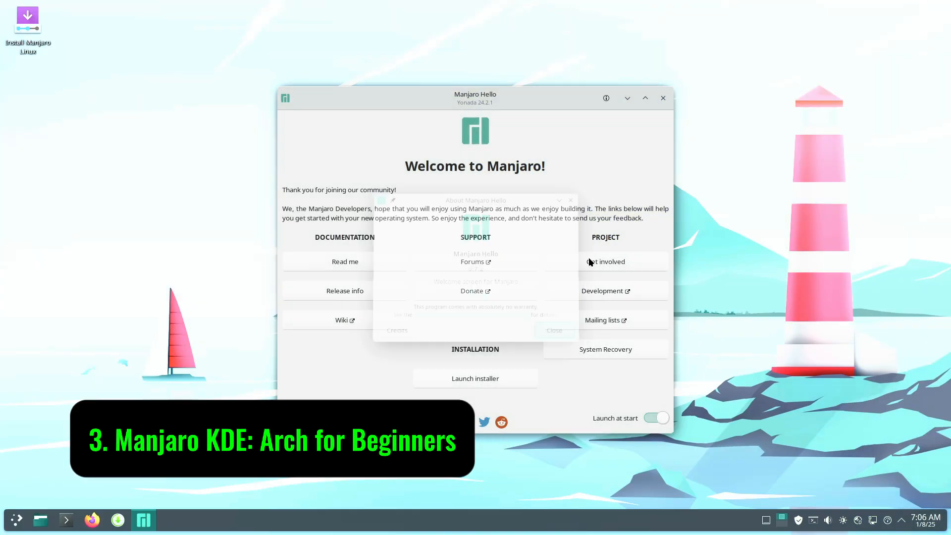
Close Manjaro Hello and check the power, network and brightness tray panels in turn
{"action": "left_click", "coordinate": [662, 98]}
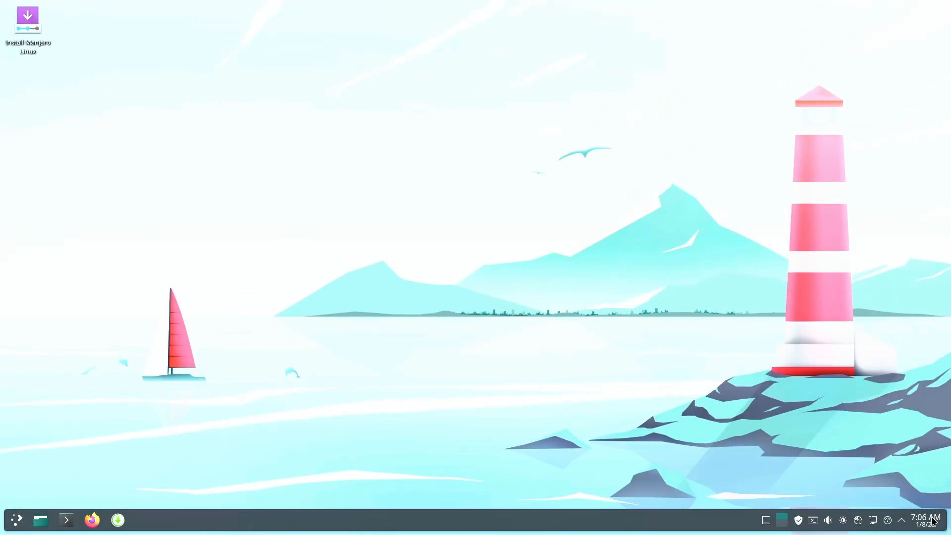
{"action": "left_click", "coordinate": [901, 520]}
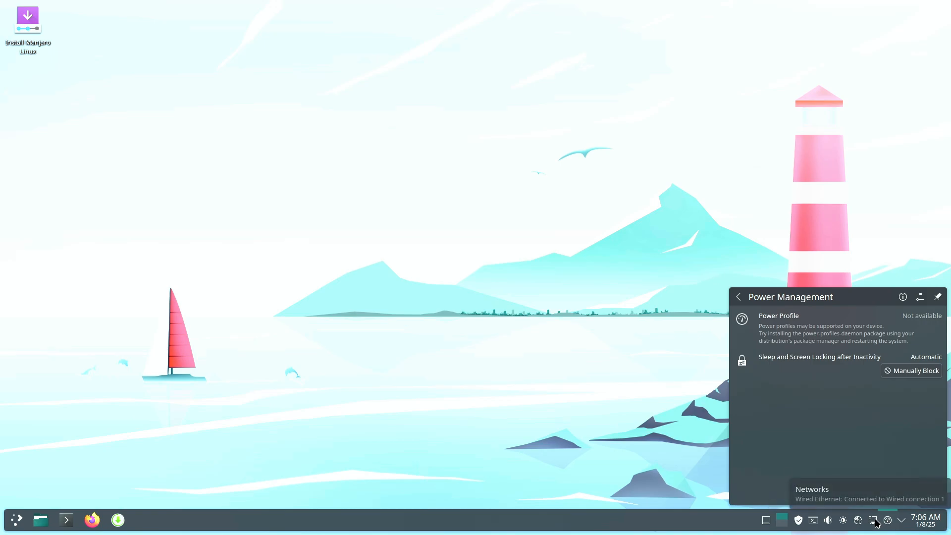
{"action": "left_click", "coordinate": [837, 493]}
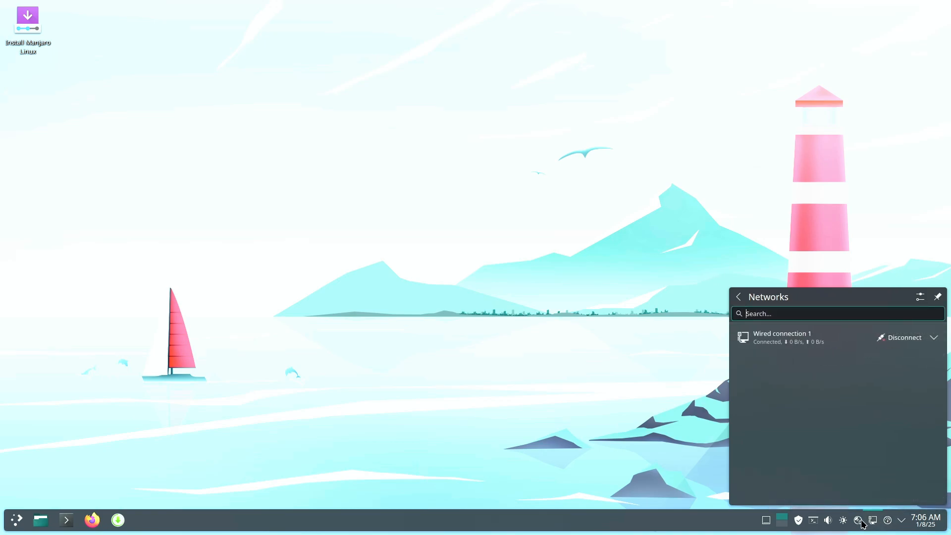
{"action": "left_click", "coordinate": [842, 520]}
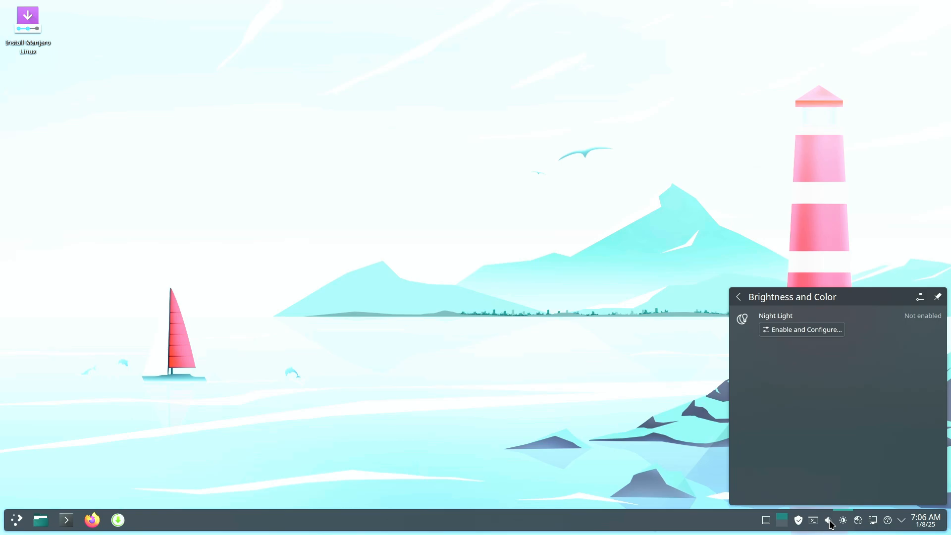
{"action": "left_click", "coordinate": [826, 520]}
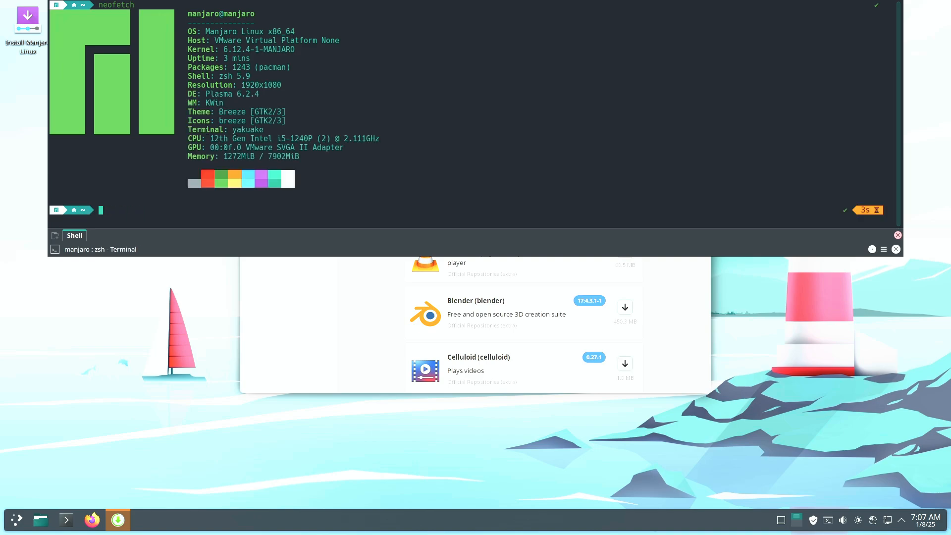
Run inxi -sv8 in Yakuake and scroll through the hardware report
{"action": "type", "text": "inxi -sv8"}
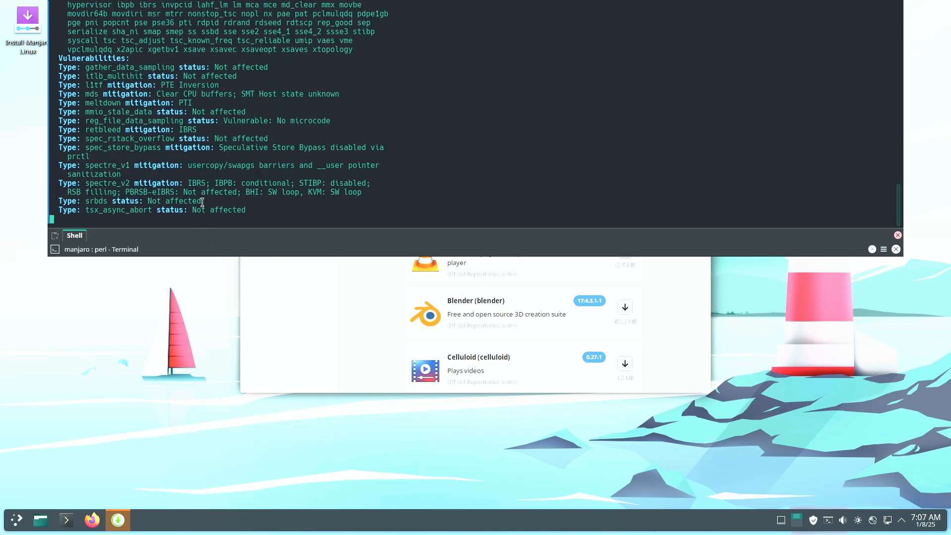
{"action": "scroll", "scroll_direction": "up", "scroll_amount": 3}
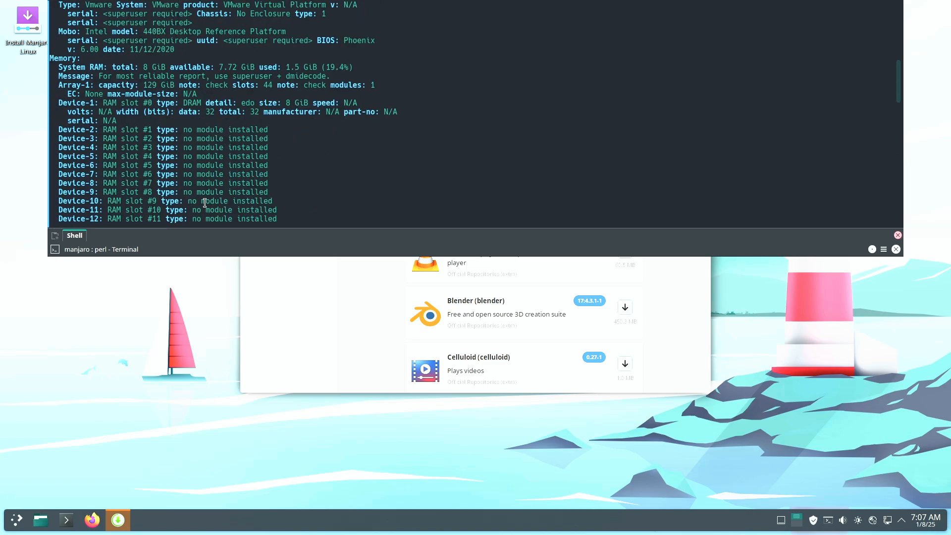
{"action": "scroll", "scroll_direction": "down", "scroll_amount": 3}
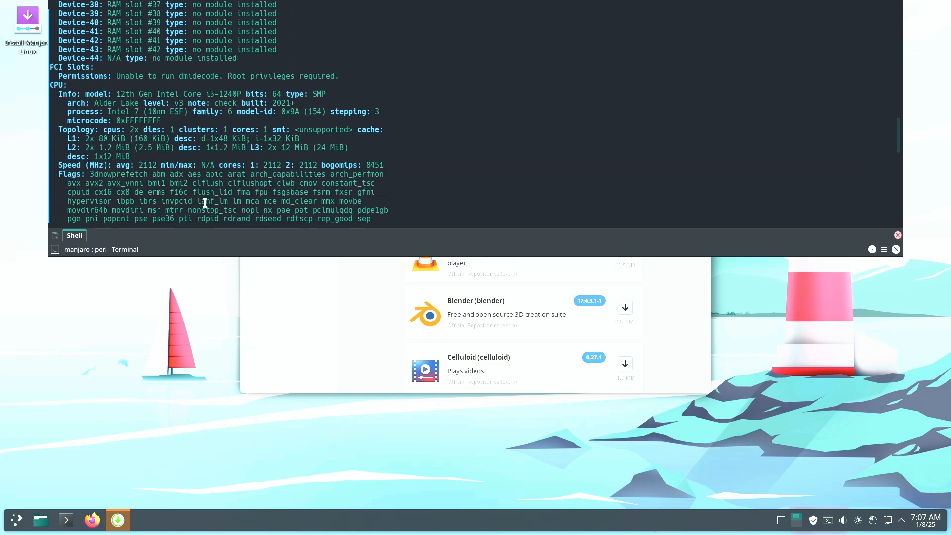
{"action": "scroll", "scroll_direction": "down", "scroll_amount": 3}
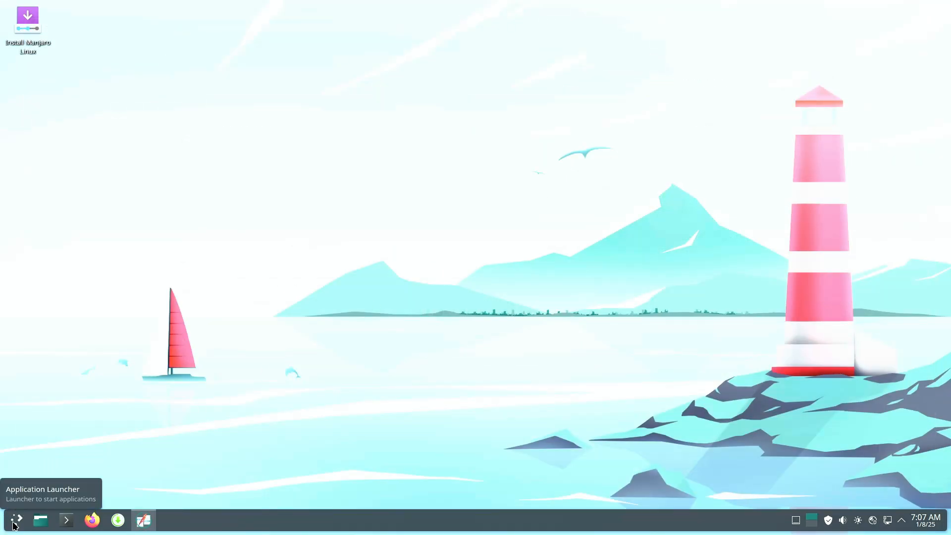
Scroll the Garuda Welcome window and close it, leaving the dragon wallpaper desktop
{"action": "left_click", "coordinate": [15, 520]}
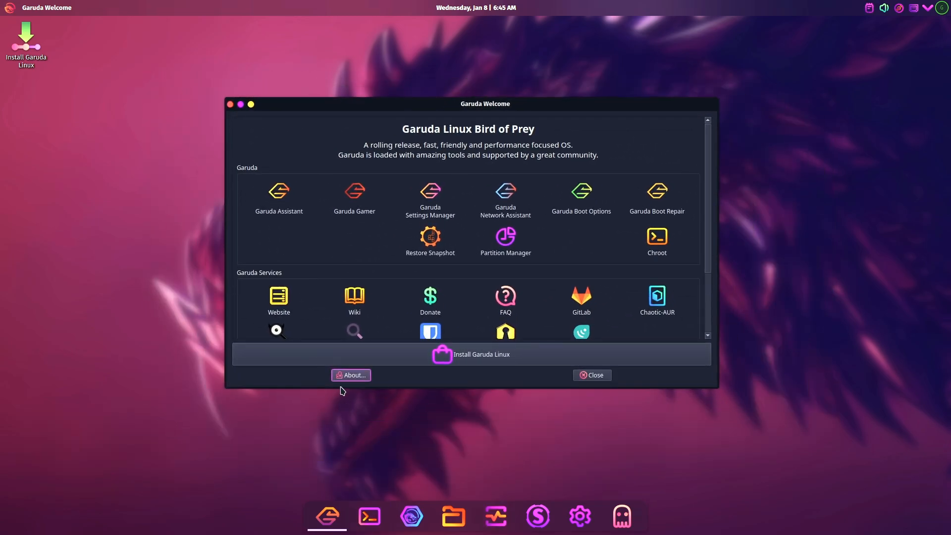
{"action": "scroll", "scroll_direction": "down", "scroll_amount": 3}
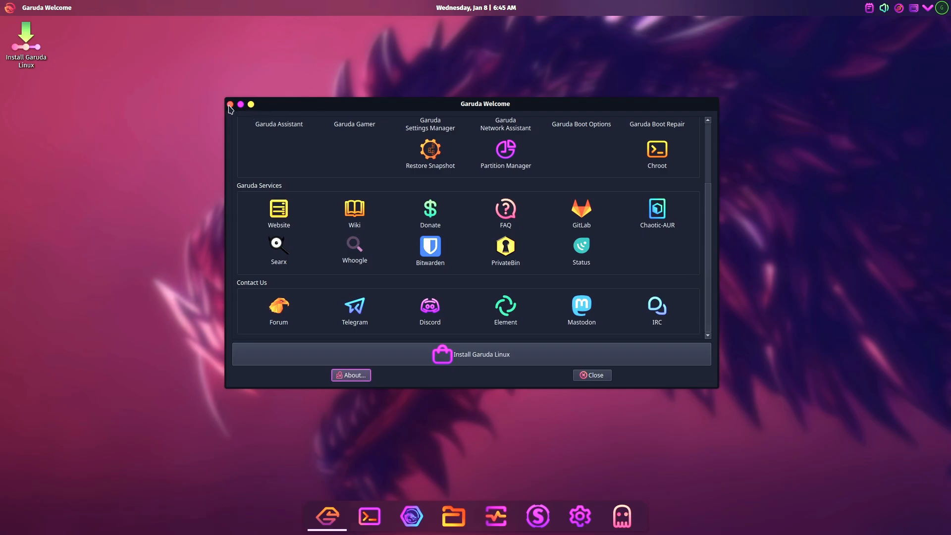
{"action": "left_click", "coordinate": [231, 104]}
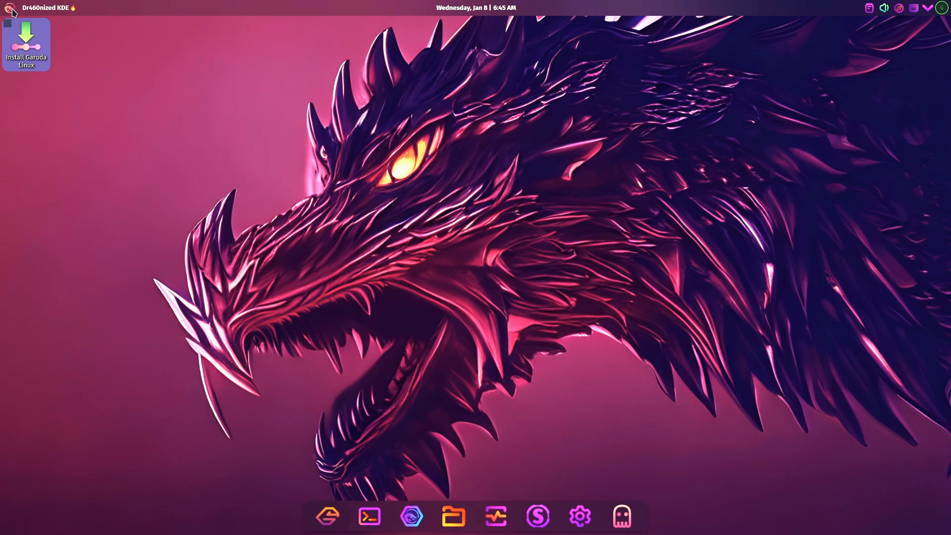
Scroll through the All Applications list in the launcher, then show the clipboard history from the tray
{"action": "left_click", "coordinate": [9, 8]}
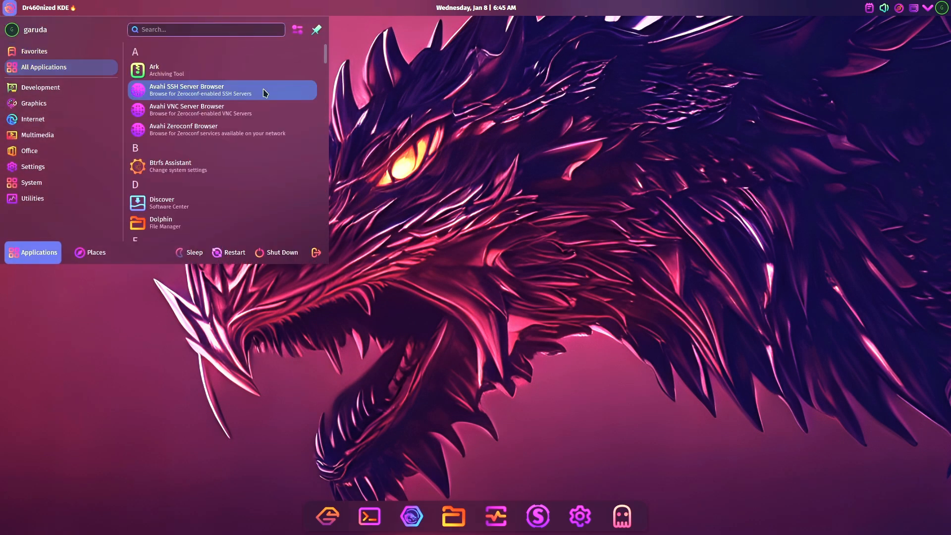
{"action": "scroll", "scroll_direction": "down", "scroll_amount": 3}
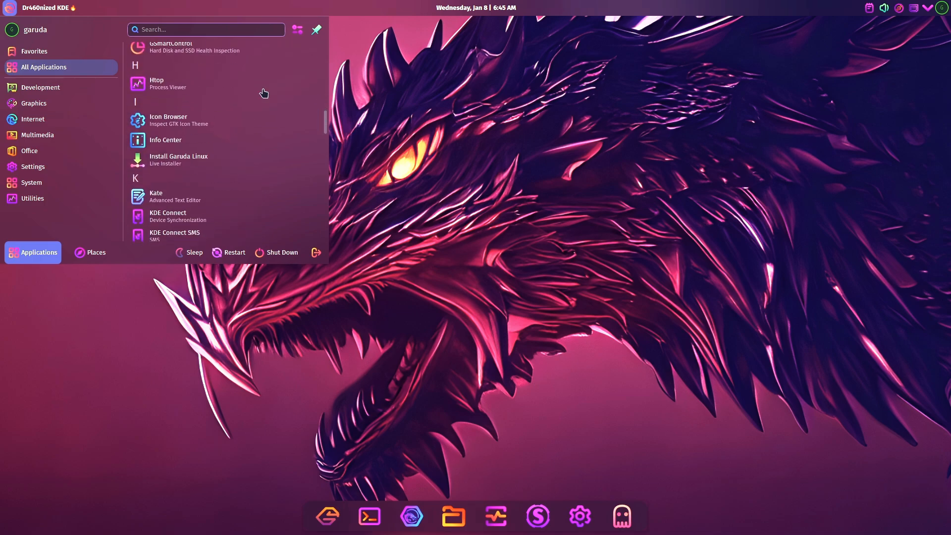
{"action": "scroll", "scroll_direction": "down", "scroll_amount": 3}
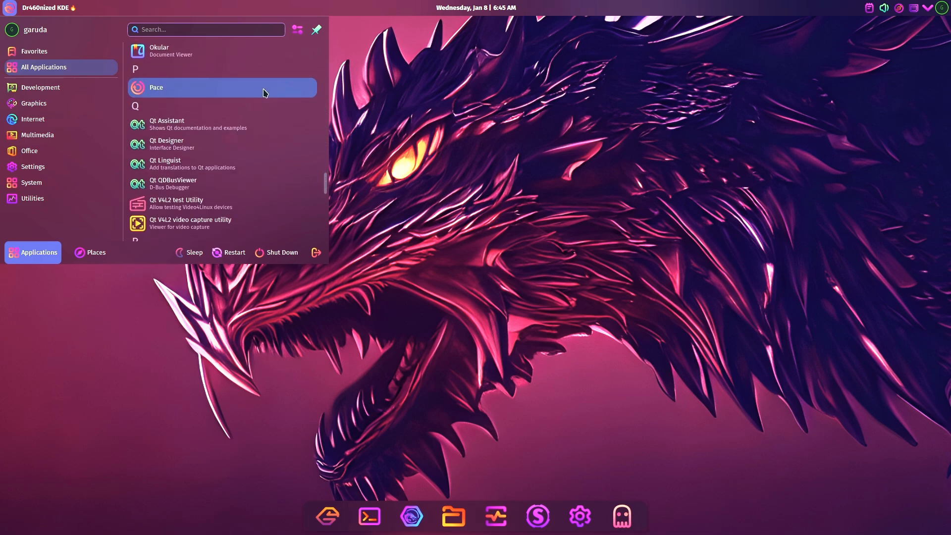
{"action": "scroll", "scroll_direction": "down", "scroll_amount": 3}
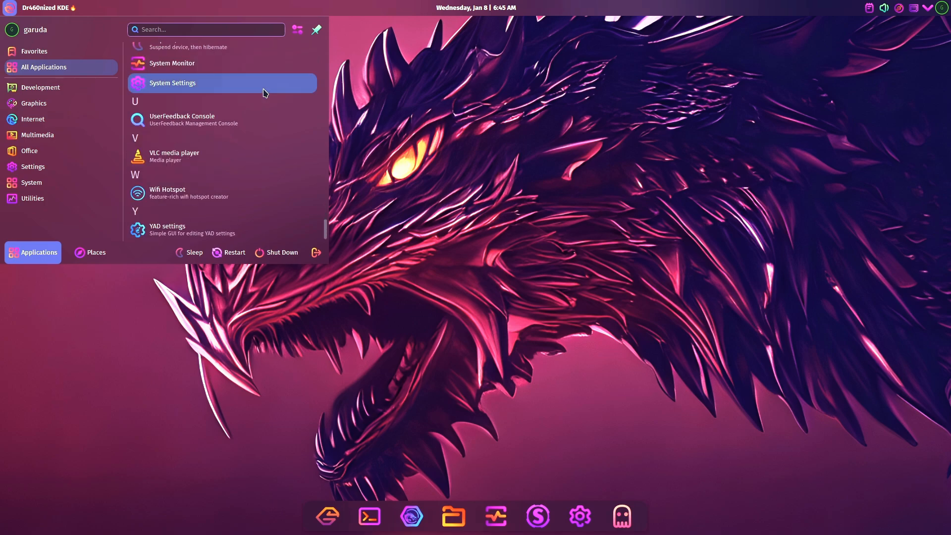
{"action": "left_click", "coordinate": [869, 8]}
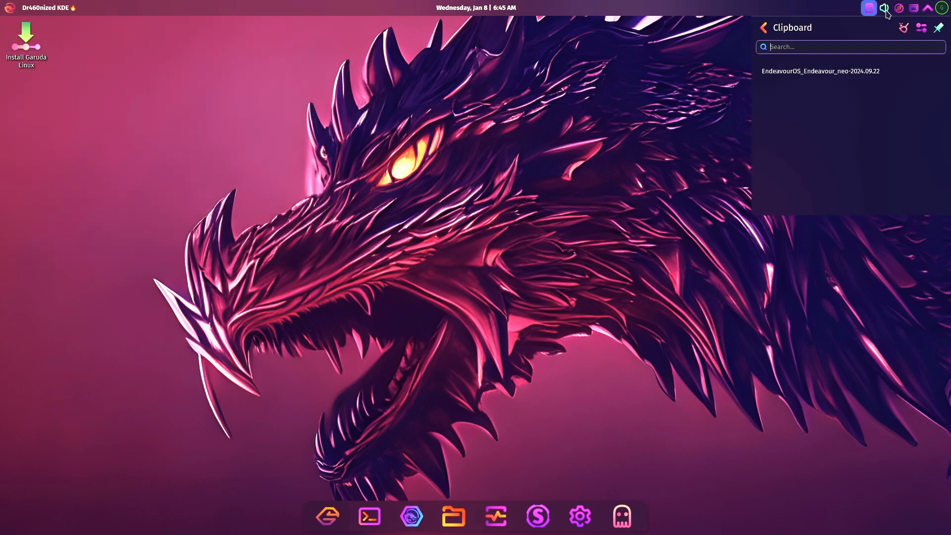
Check the audio volume and wired network panels in the tray, then launch Konsole from the dock
{"action": "left_click", "coordinate": [884, 8]}
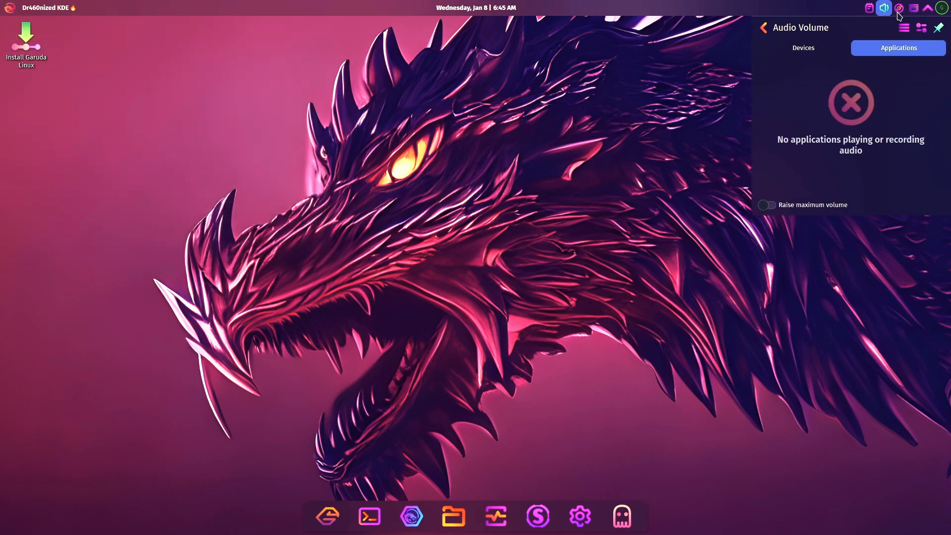
{"action": "left_click", "coordinate": [913, 8]}
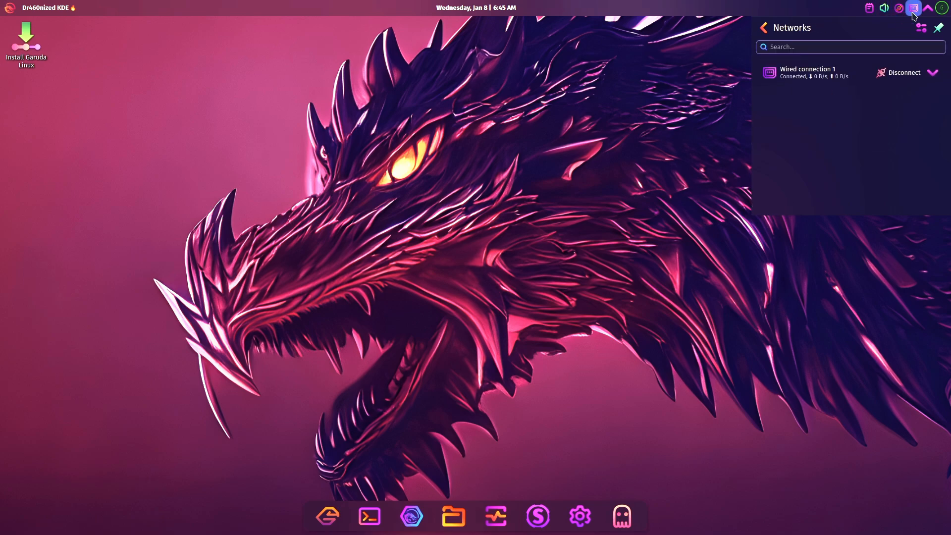
{"action": "left_click", "coordinate": [941, 8]}
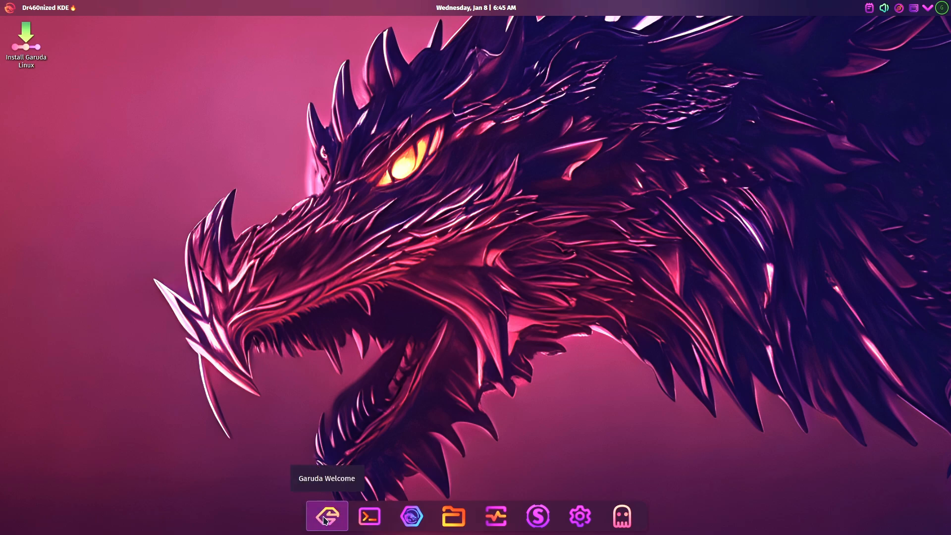
{"action": "mouse_move", "coordinate": [410, 516]}
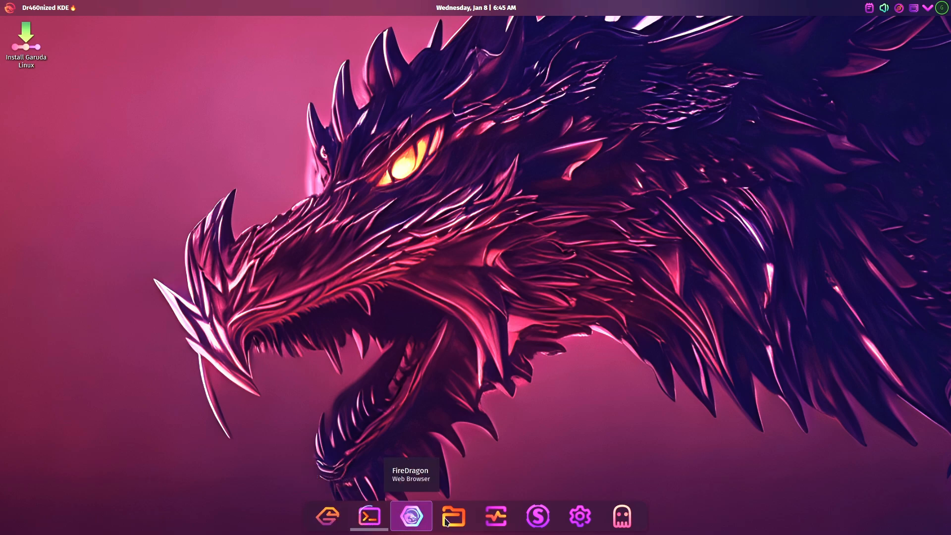
{"action": "mouse_move", "coordinate": [621, 516]}
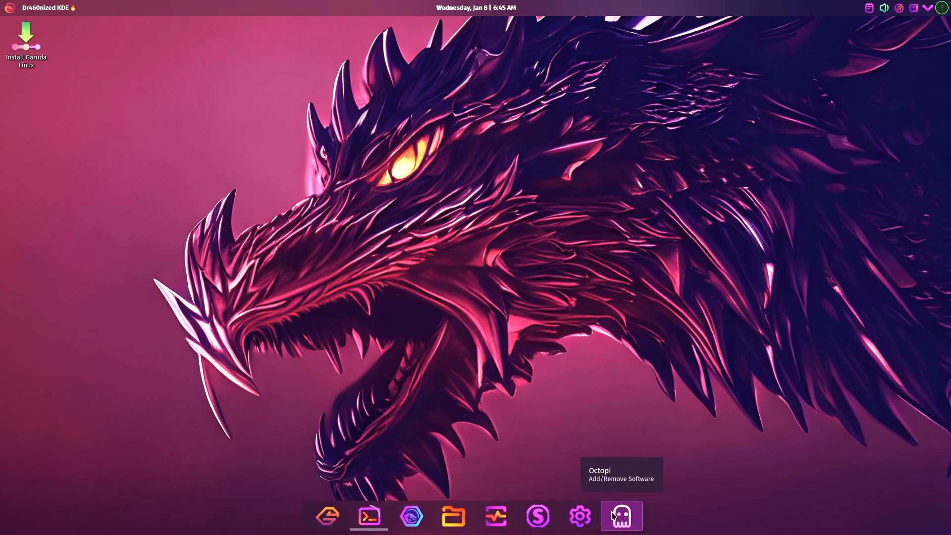
{"action": "left_click", "coordinate": [368, 516]}
{"action": "type", "text": "inxi -sv8"}
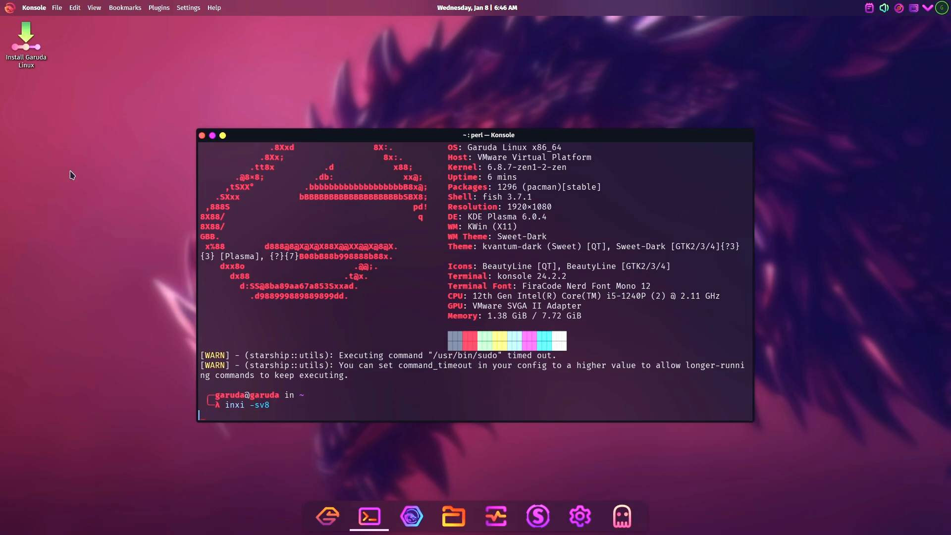
Review the inxi -sv8 hardware report for Garuda in Konsole
{"action": "right_click", "coordinate": [69, 175]}
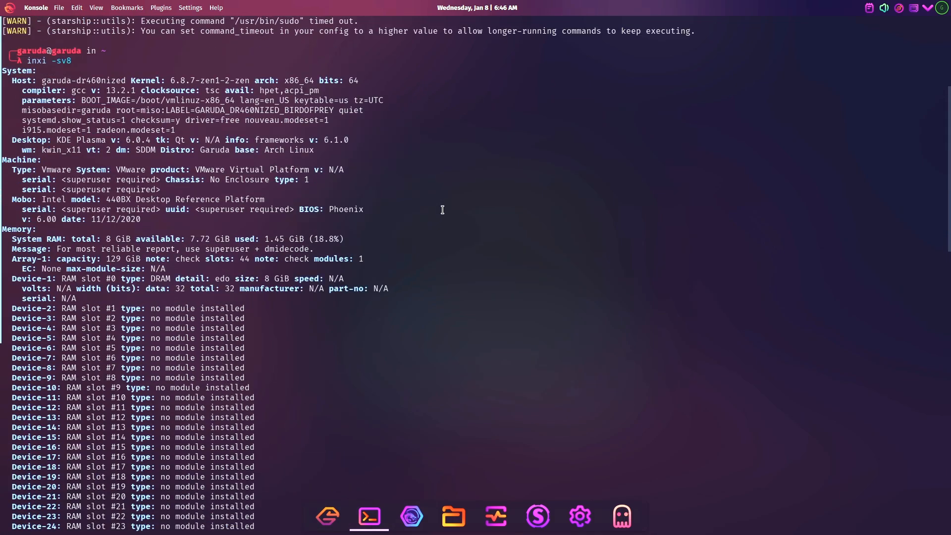
{"action": "scroll", "scroll_direction": "down", "scroll_amount": 3}
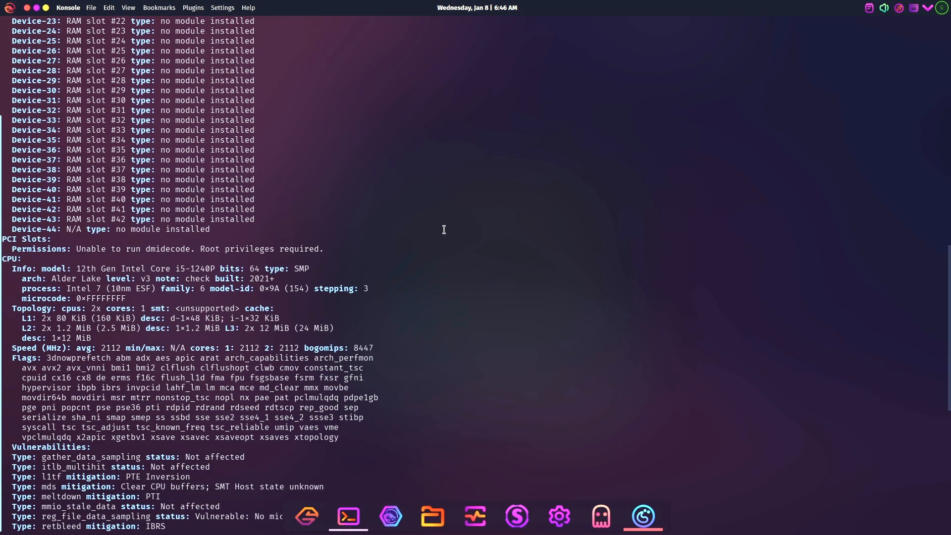
{"action": "scroll", "scroll_direction": "down", "scroll_amount": 3}
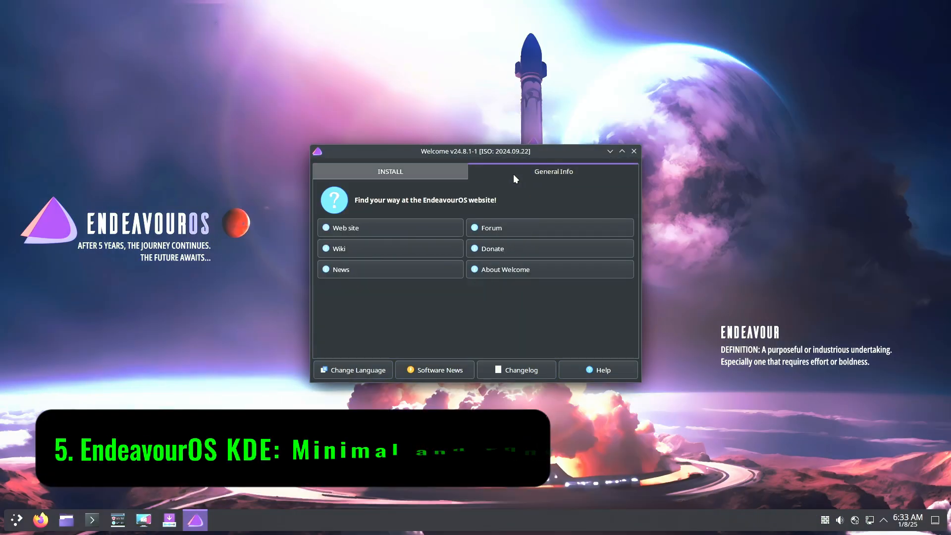
On EndeavourOS, show the Welcome app's INSTALL options and launch Konsole from the taskbar
{"action": "left_click", "coordinate": [390, 171]}
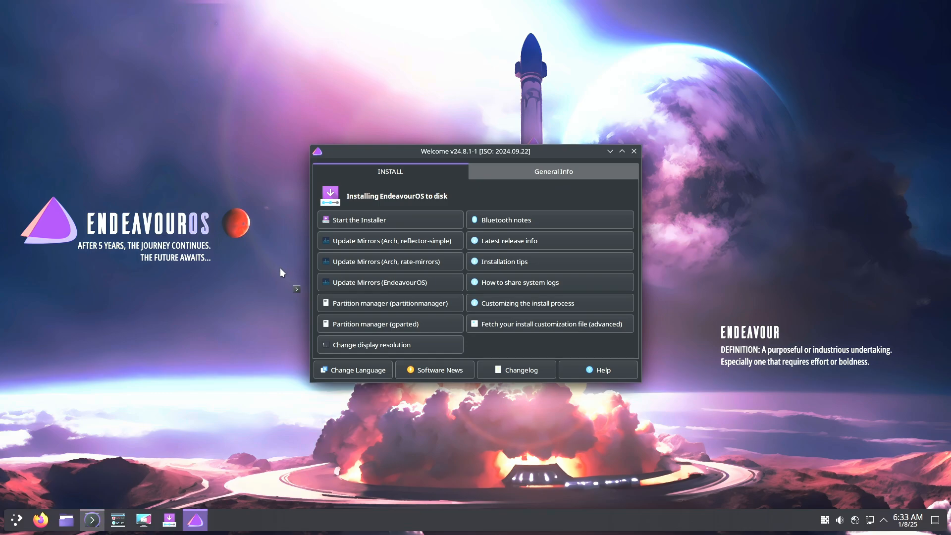
{"action": "left_click", "coordinate": [91, 520]}
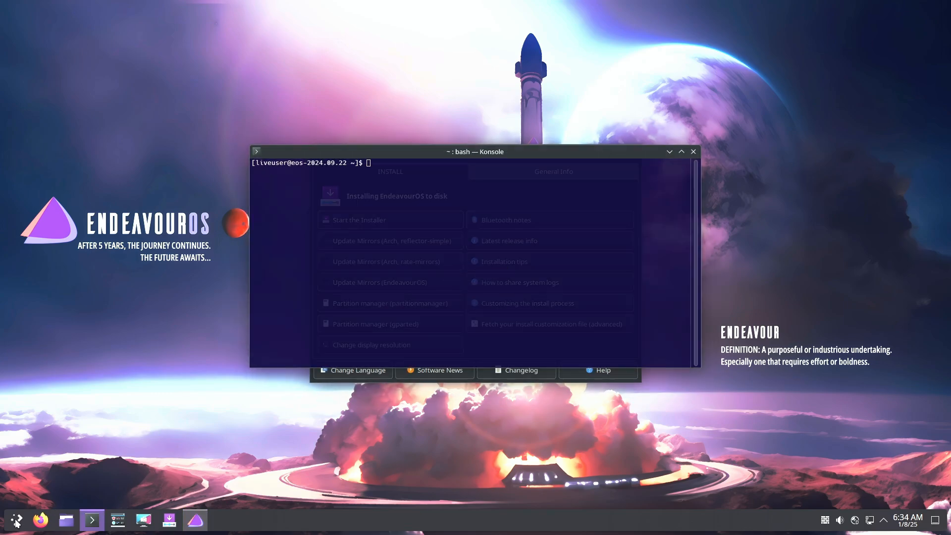
{"action": "left_click", "coordinate": [15, 520]}
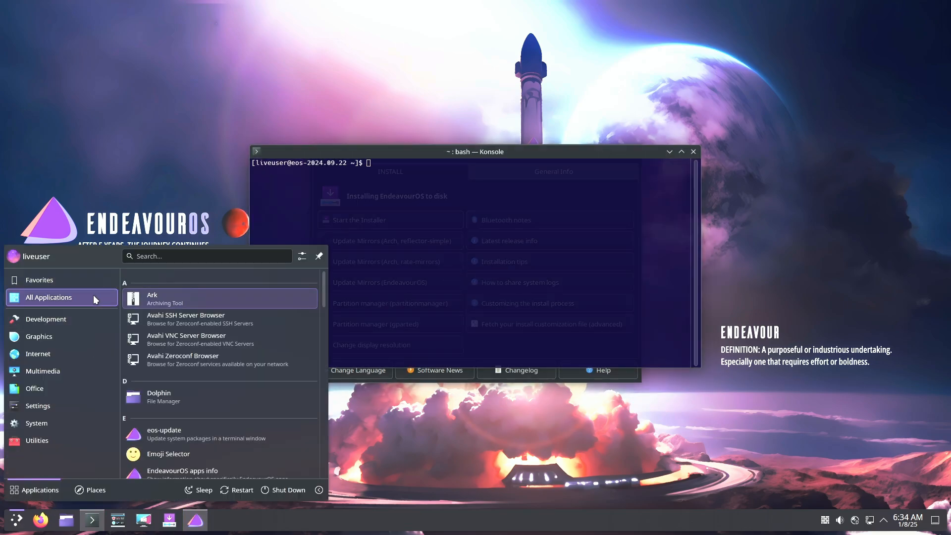
{"action": "scroll", "scroll_direction": "down", "scroll_amount": 3}
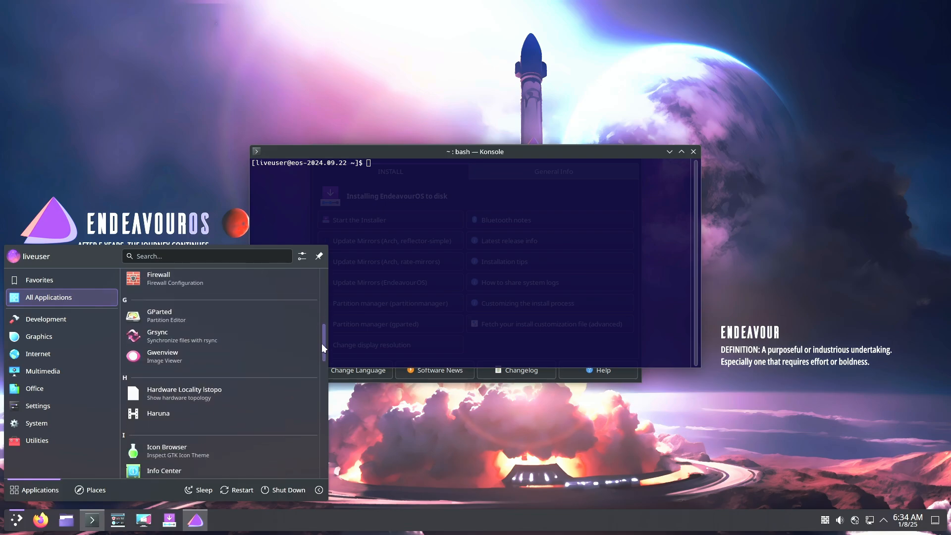
{"action": "scroll", "scroll_direction": "down", "scroll_amount": 3}
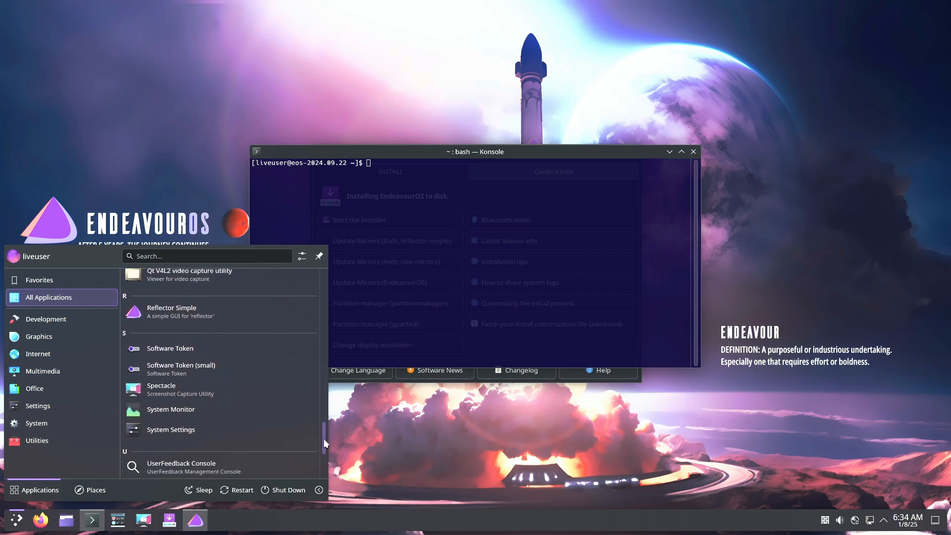
{"action": "scroll", "scroll_direction": "up", "scroll_amount": 3}
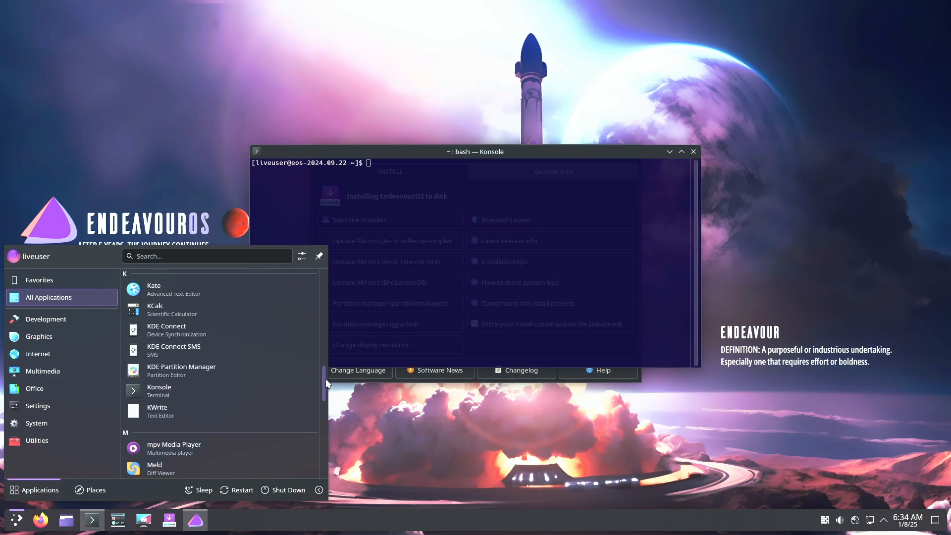
{"action": "scroll", "scroll_direction": "up", "scroll_amount": 3}
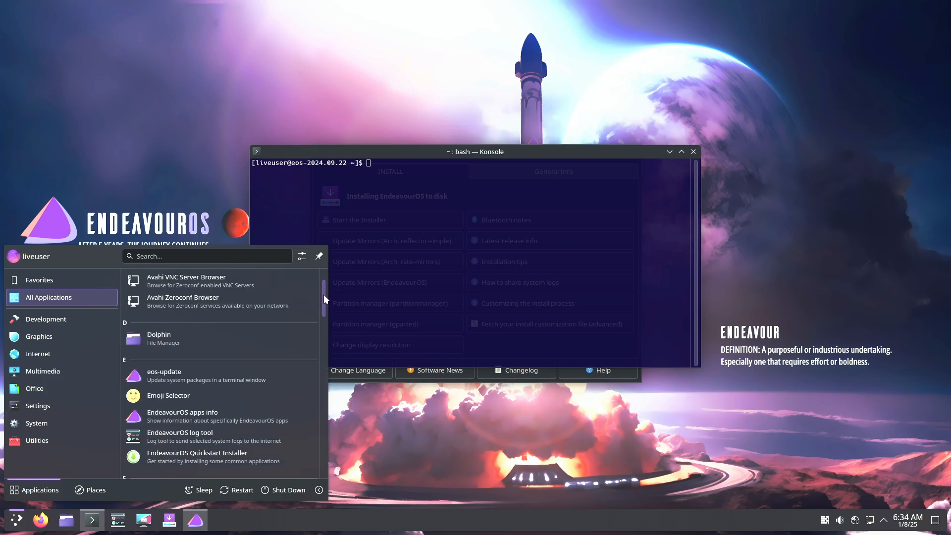
{"action": "scroll", "scroll_direction": "down", "scroll_amount": 3}
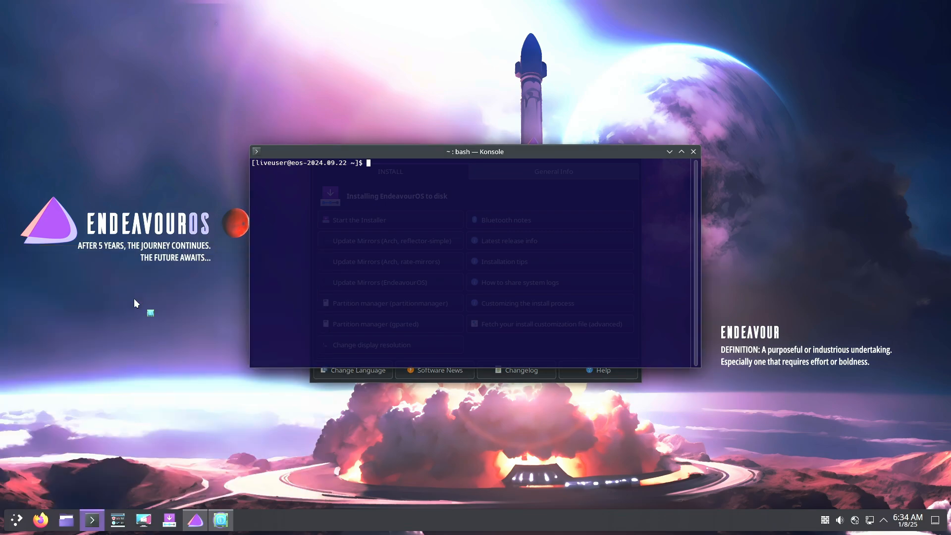
{"action": "mouse_move", "coordinate": [391, 209]}
{"action": "type", "text": "neofetch"}
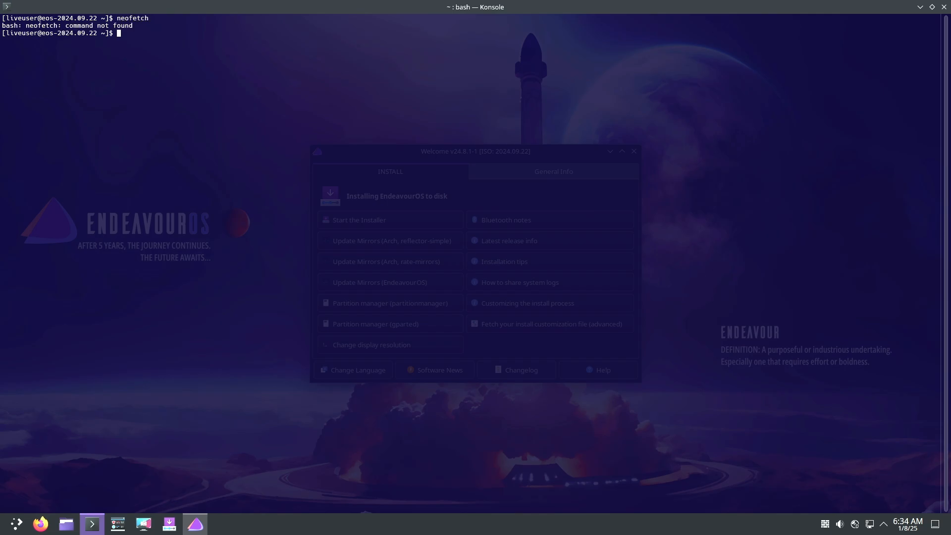
Run inxi -sv8 in Konsole for the EndeavourOS hardware report, glancing at the January calendar
{"action": "type", "text": "inxi -sv"}
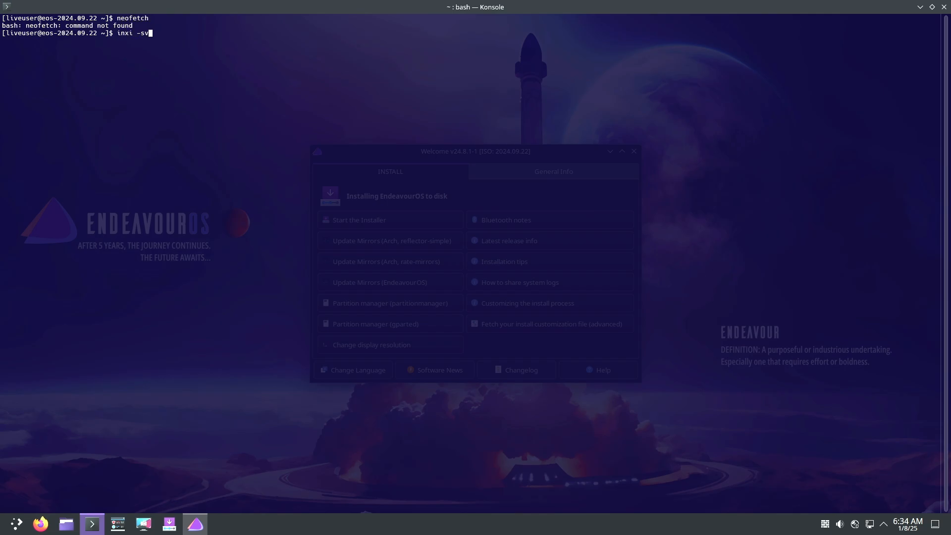
{"action": "key", "text": "Return"}
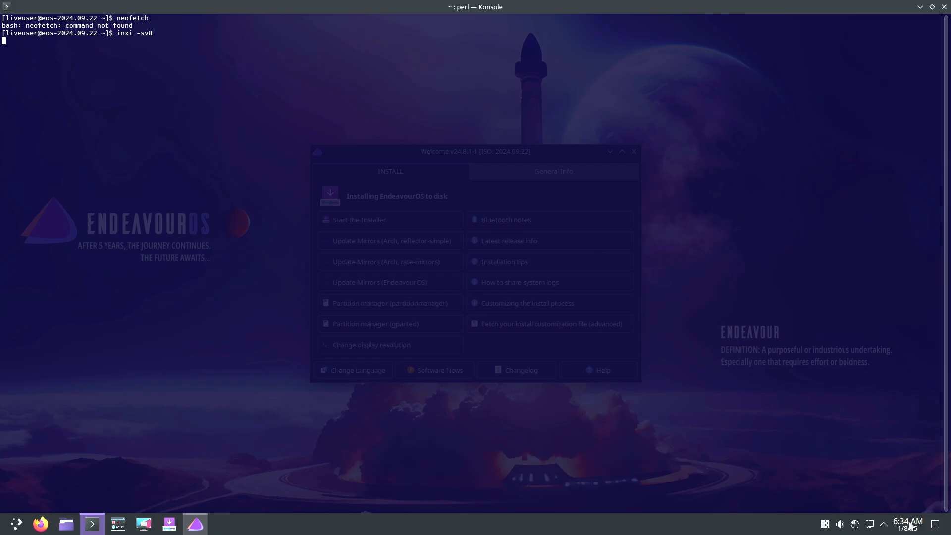
{"action": "left_click", "coordinate": [908, 522]}
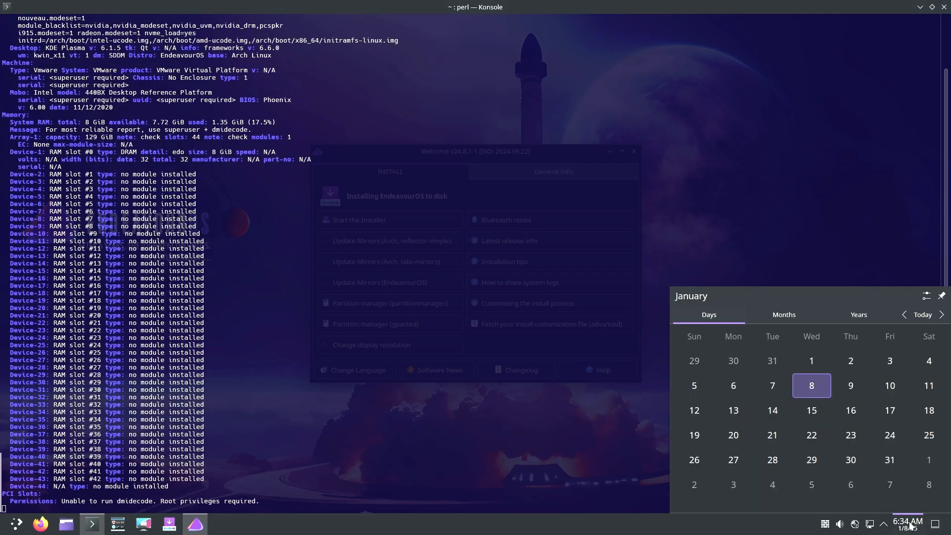
{"action": "scroll", "scroll_direction": "down", "scroll_amount": 3}
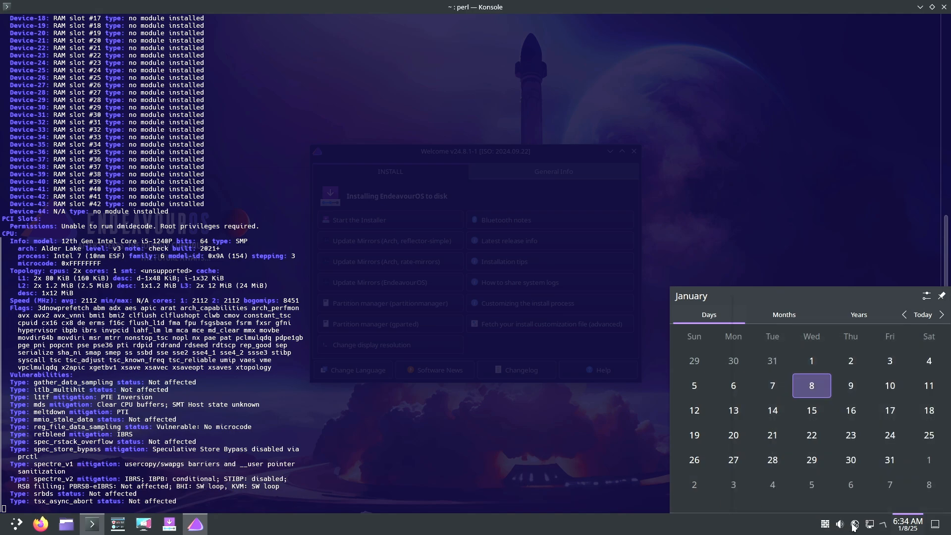
{"action": "left_click", "coordinate": [869, 523]}
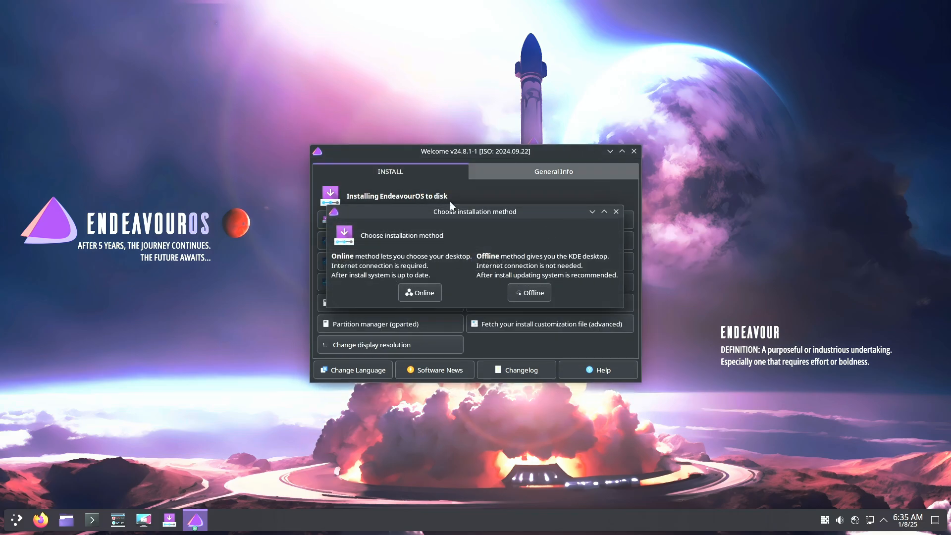
Dismiss the installer's Choose installation method dialog, leaving the Welcome install page
{"action": "left_click", "coordinate": [616, 211]}
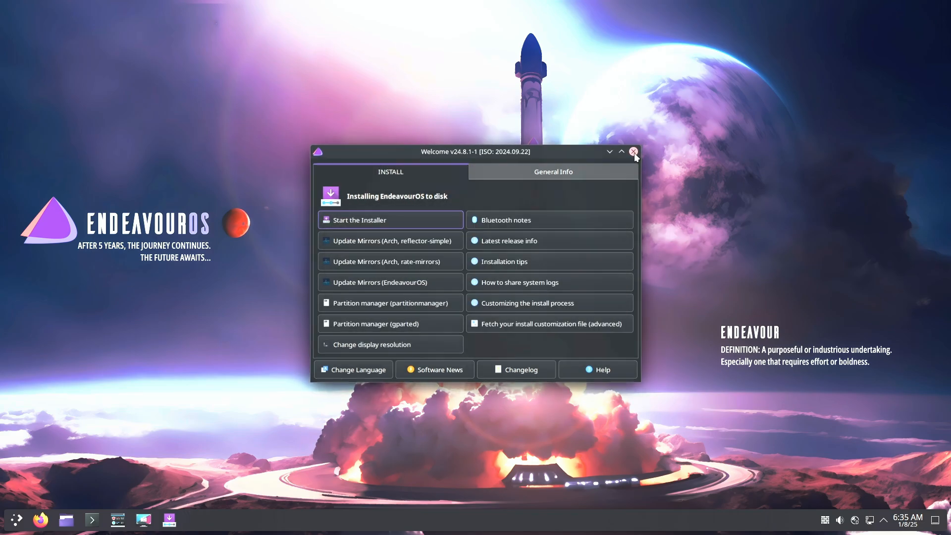